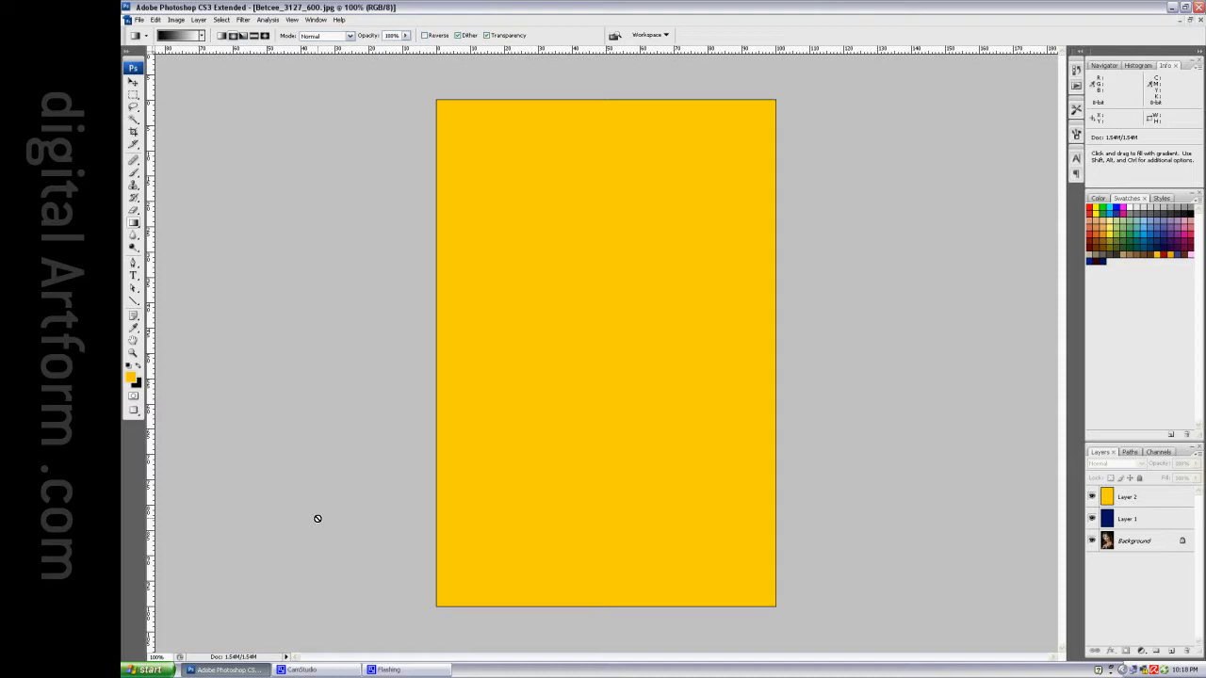
{"action": "mouse_move", "coordinate": [1142, 599]}
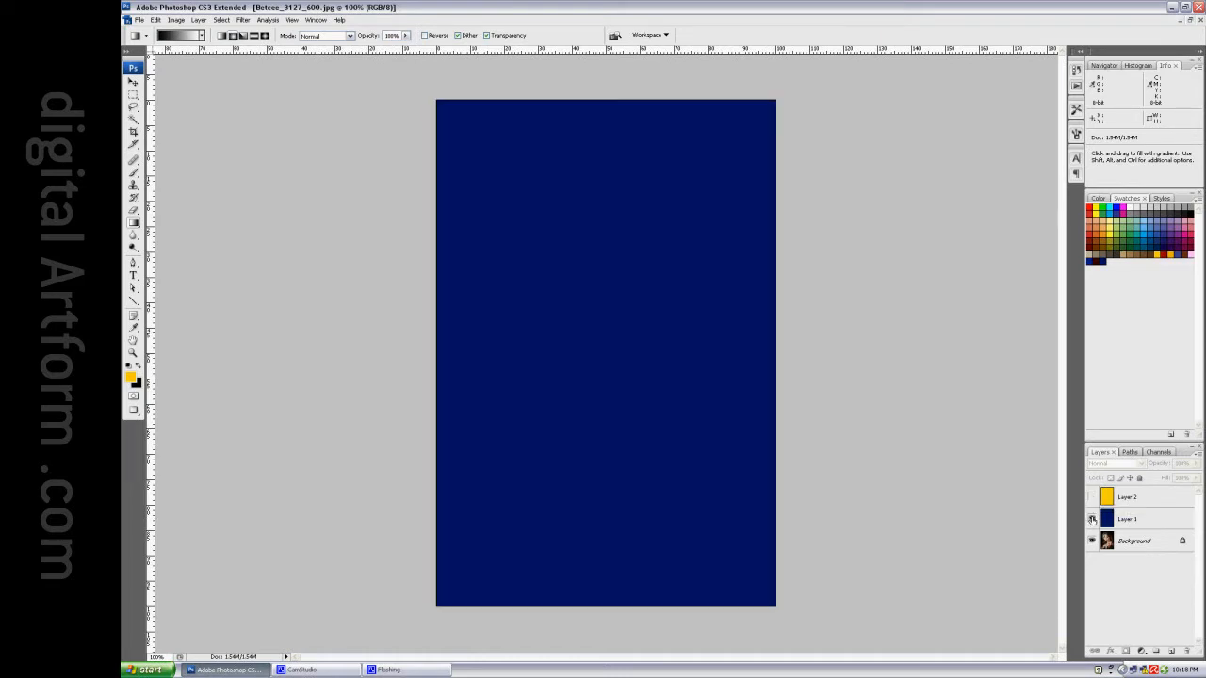
Add a gradient layer mask to yellow Layer 2, then hide Layer 2 and Layer 1.
{"action": "left_click", "coordinate": [1093, 520]}
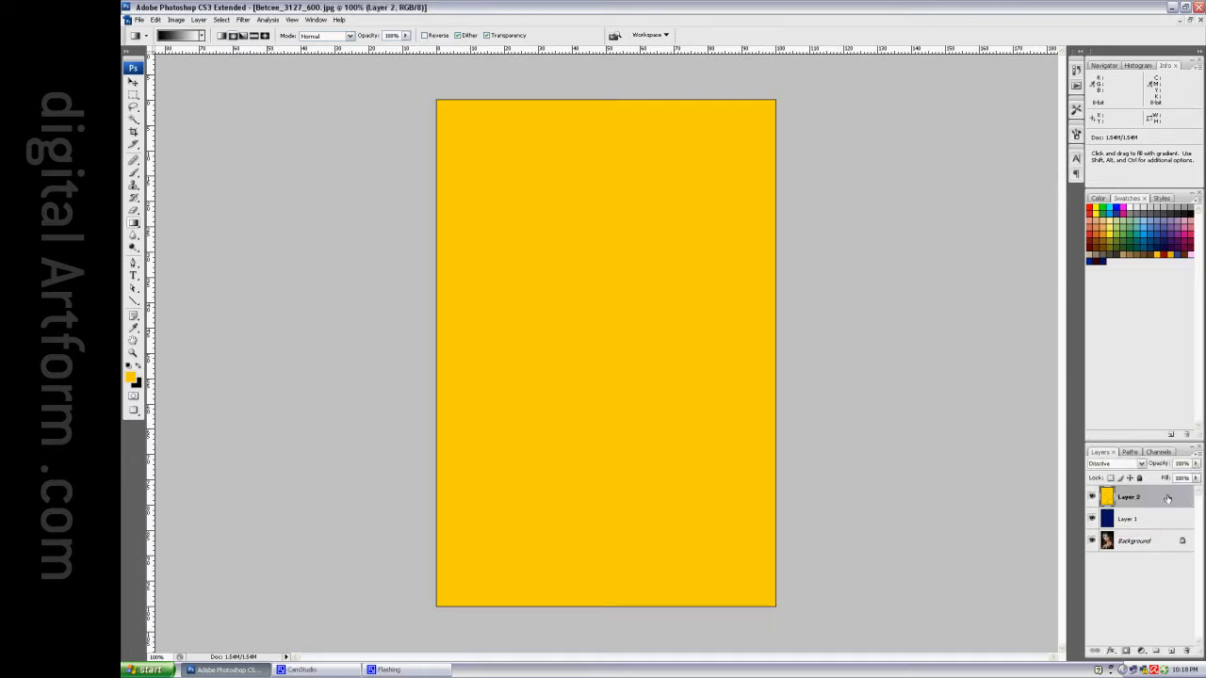
{"action": "mouse_move", "coordinate": [1153, 505]}
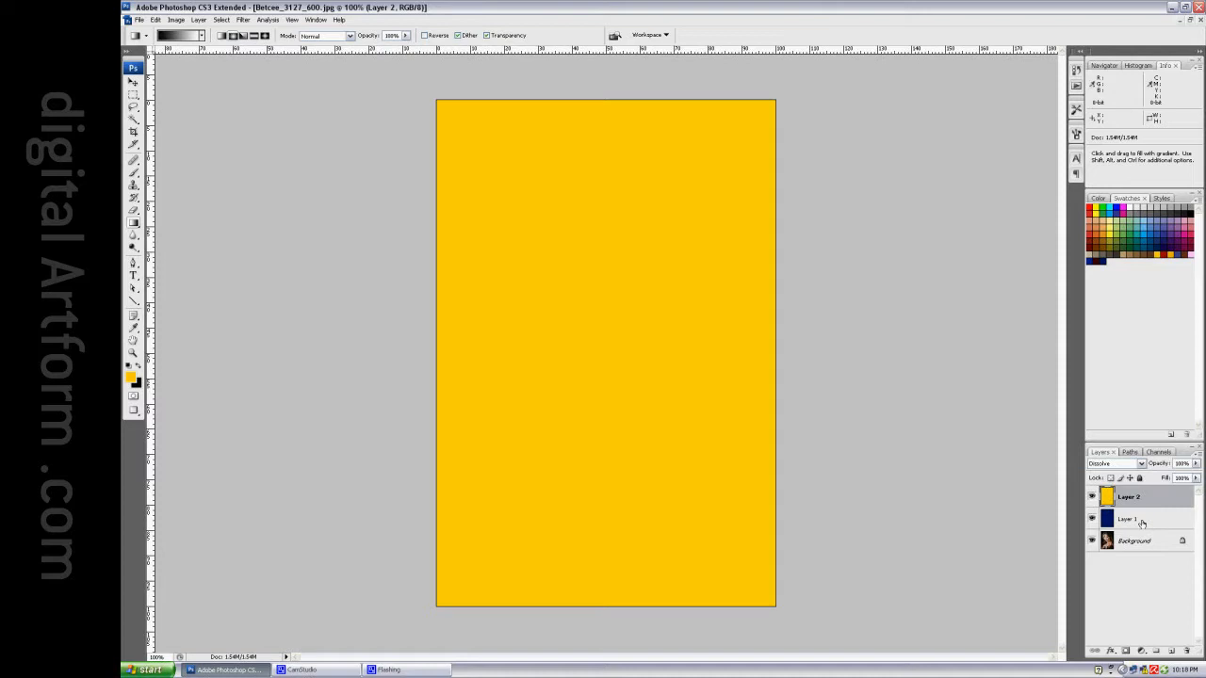
{"action": "left_click", "coordinate": [1140, 497]}
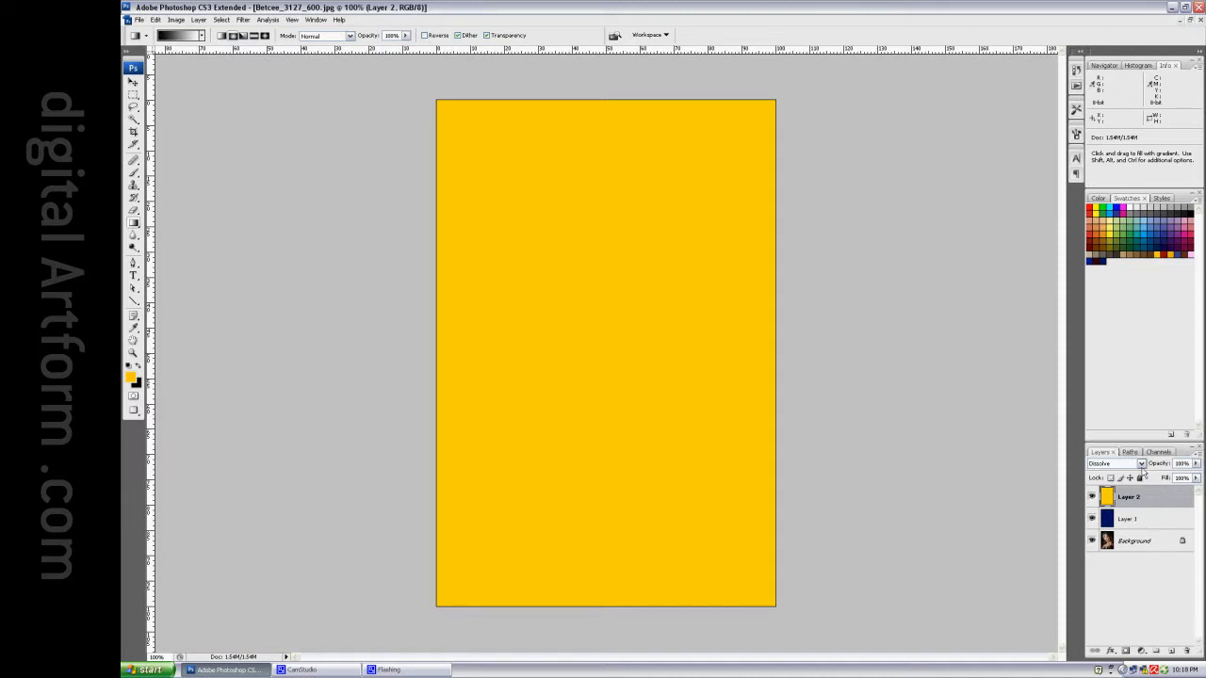
{"action": "mouse_move", "coordinate": [1161, 498]}
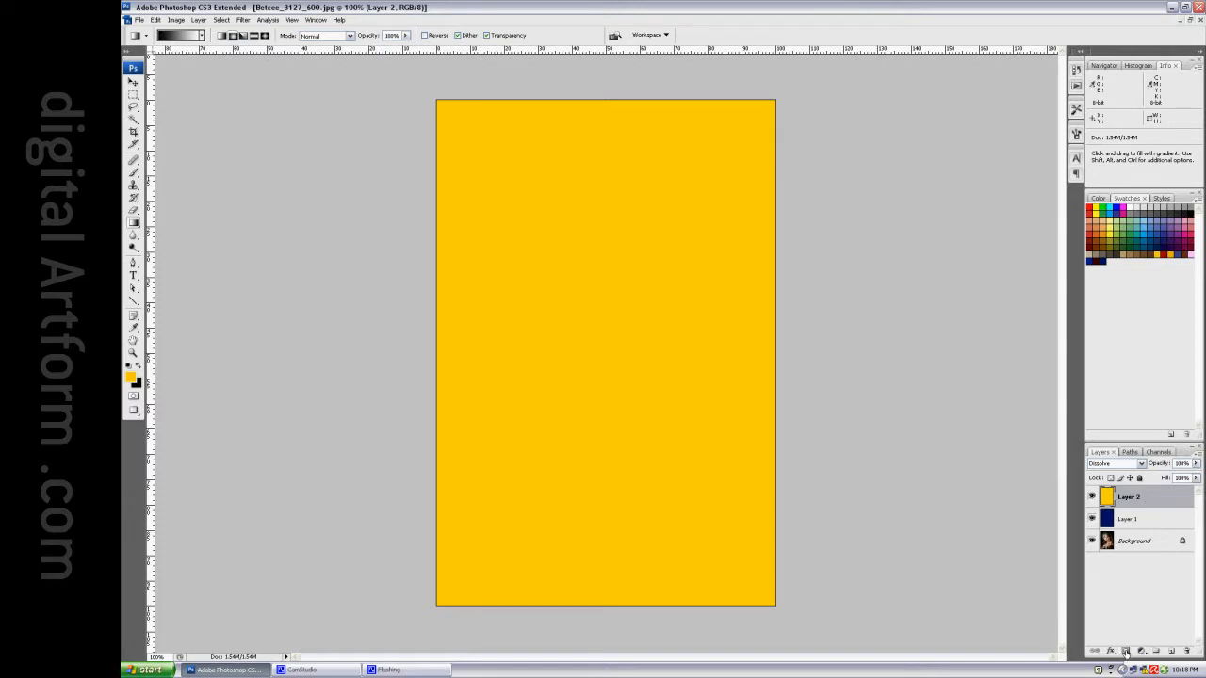
{"action": "left_click", "coordinate": [1125, 652]}
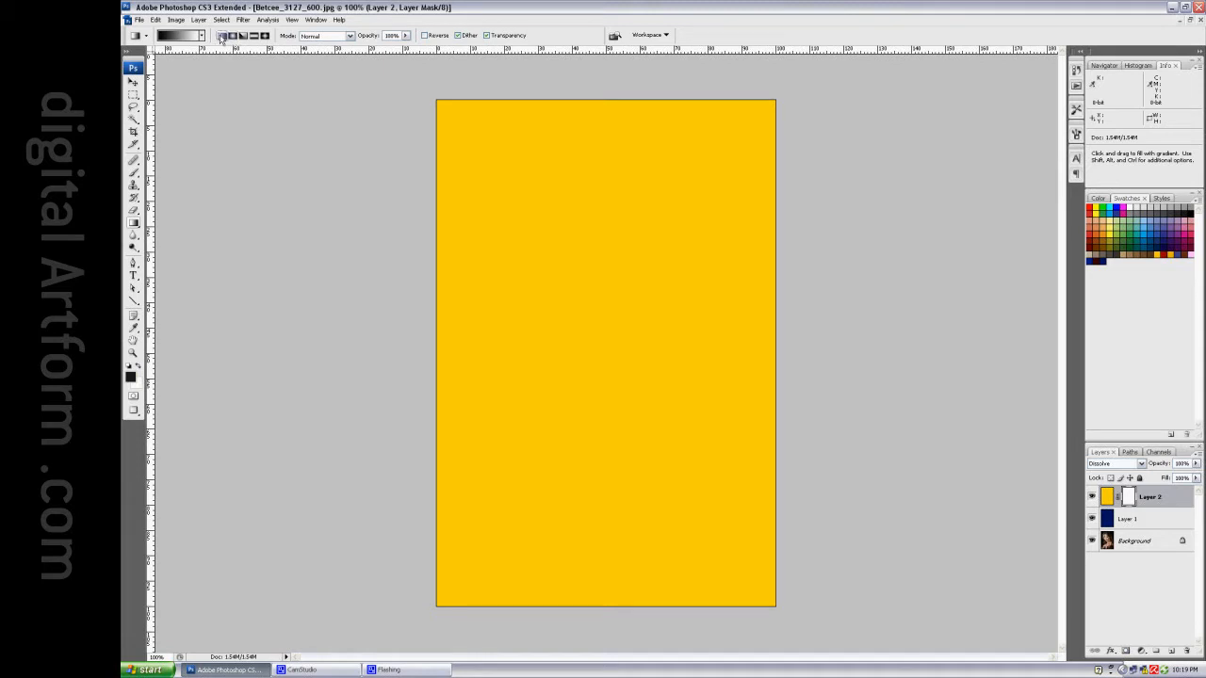
{"action": "left_click_drag", "start_coordinate": [569, 158], "coordinate": [629, 524]}
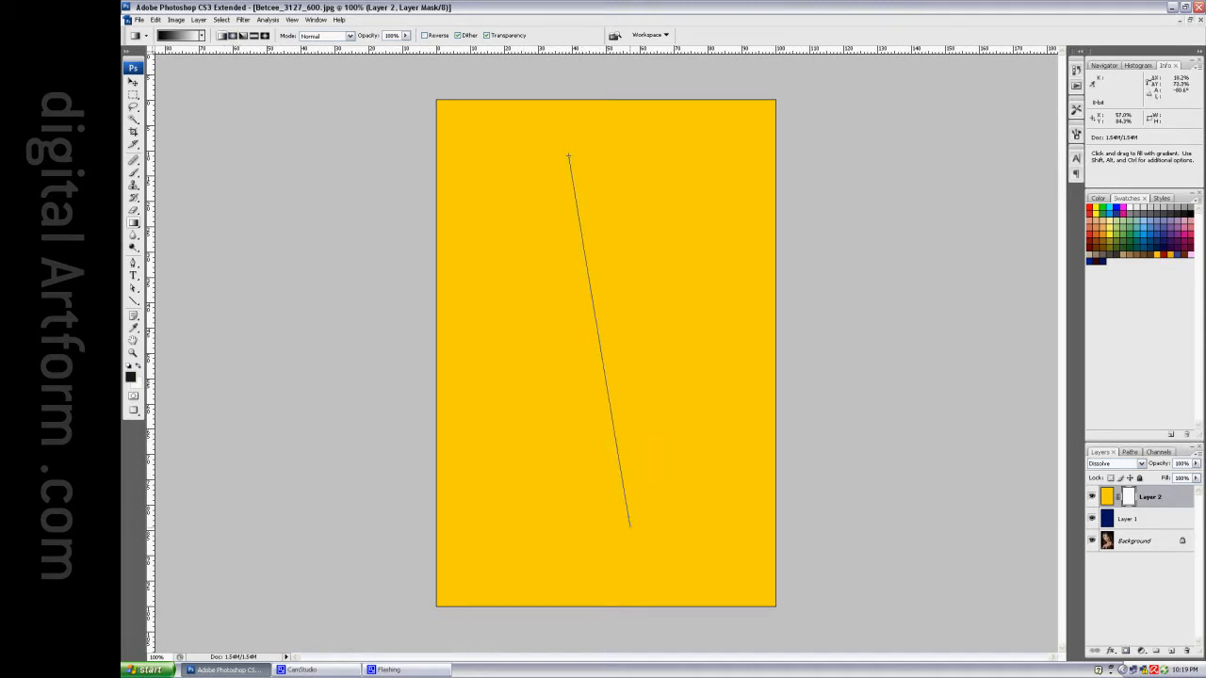
{"action": "left_click_drag", "start_coordinate": [570, 155], "coordinate": [629, 531]}
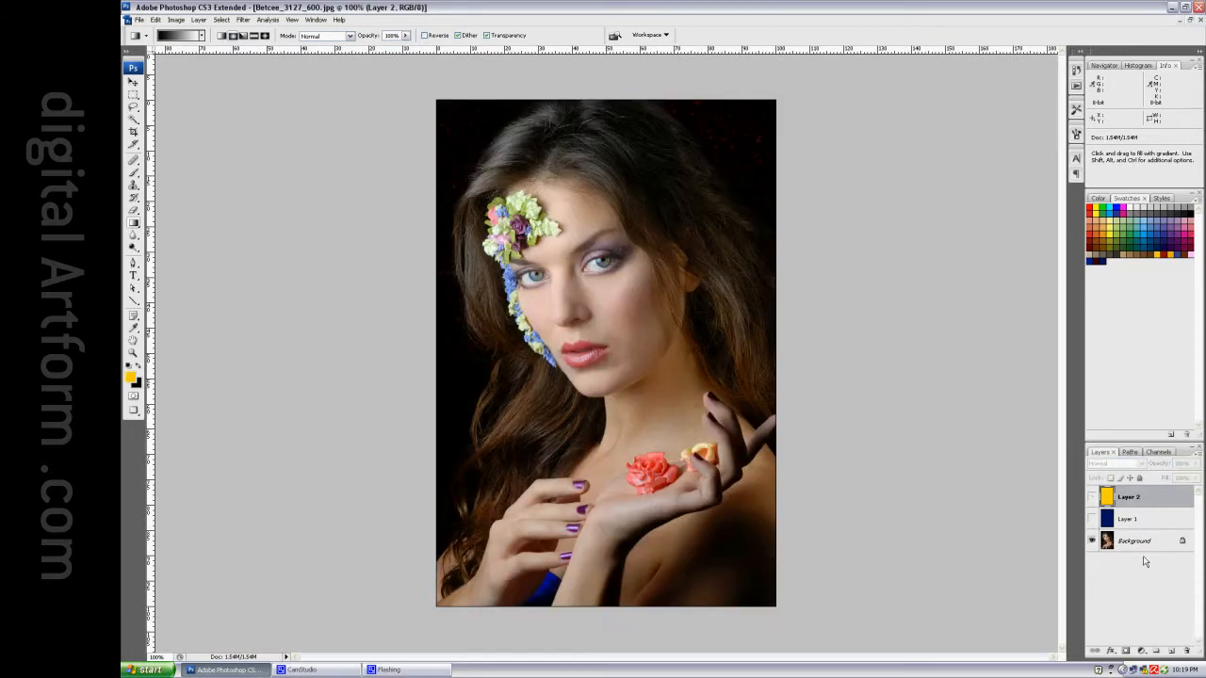
Add a Black & White adjustment layer to the portrait and accept it.
{"action": "left_click", "coordinate": [1142, 652]}
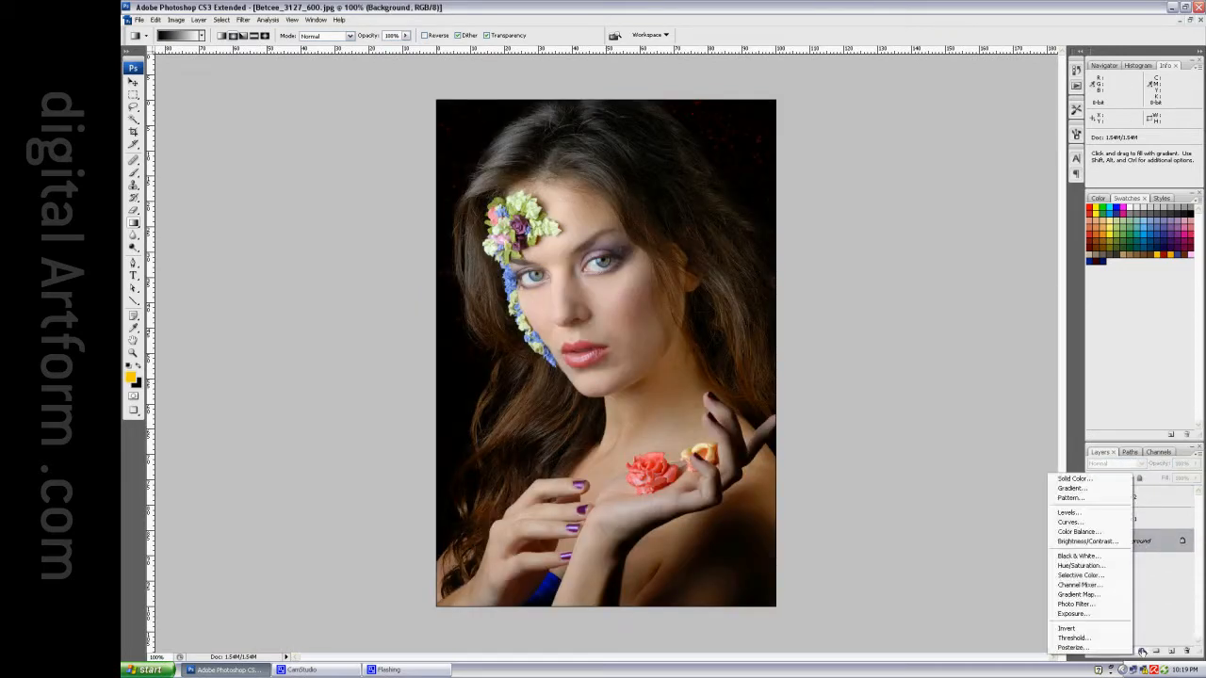
{"action": "left_click", "coordinate": [1080, 556]}
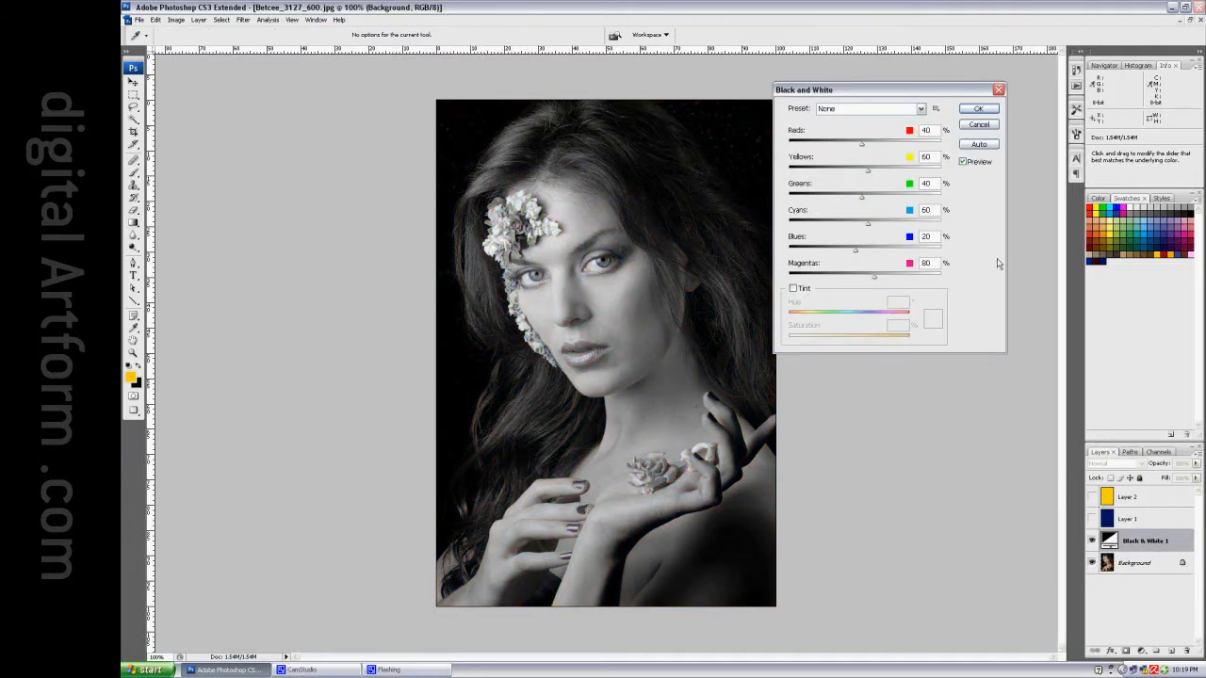
{"action": "left_click", "coordinate": [980, 107]}
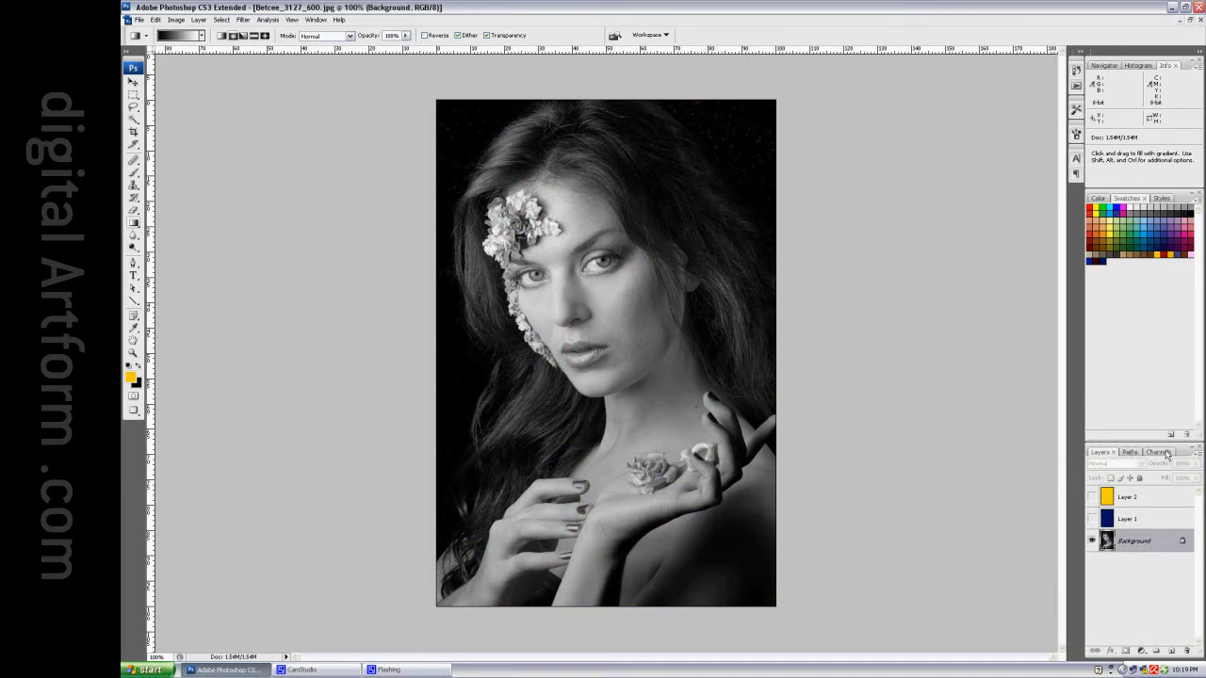
Load the RGB luminosity selection from Channels and apply it as Layer 2's mask.
{"action": "left_click", "coordinate": [1157, 452]}
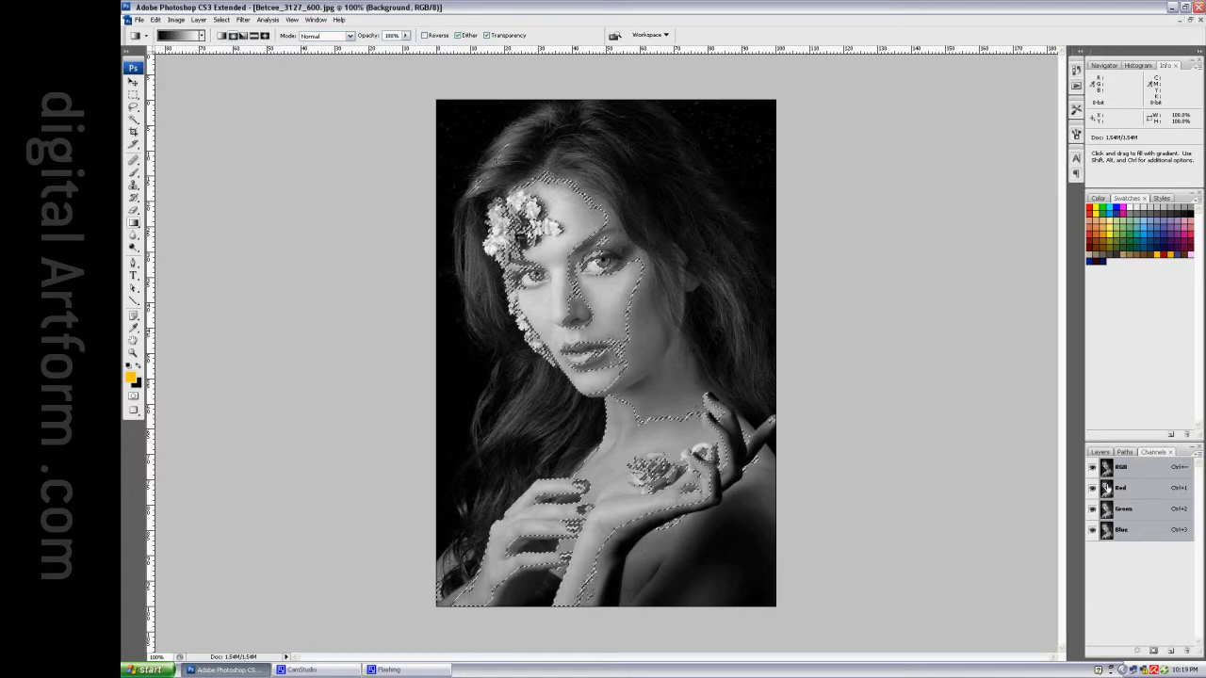
{"action": "left_click", "coordinate": [1101, 453]}
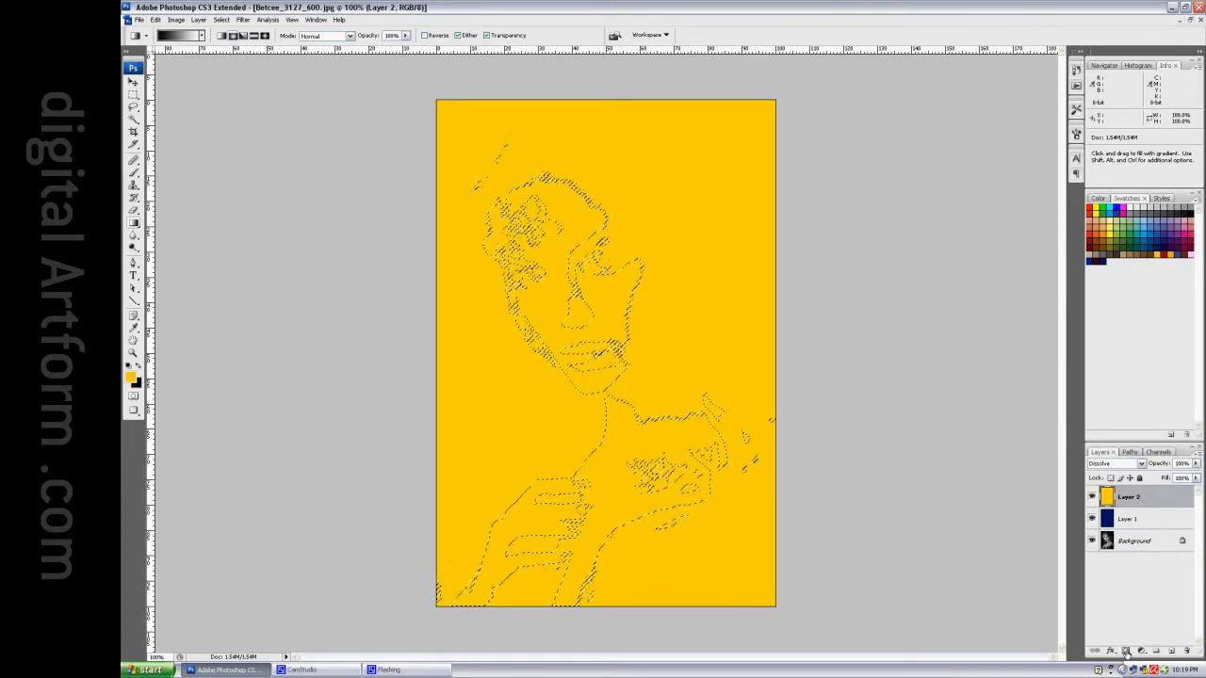
{"action": "left_click", "coordinate": [1127, 650]}
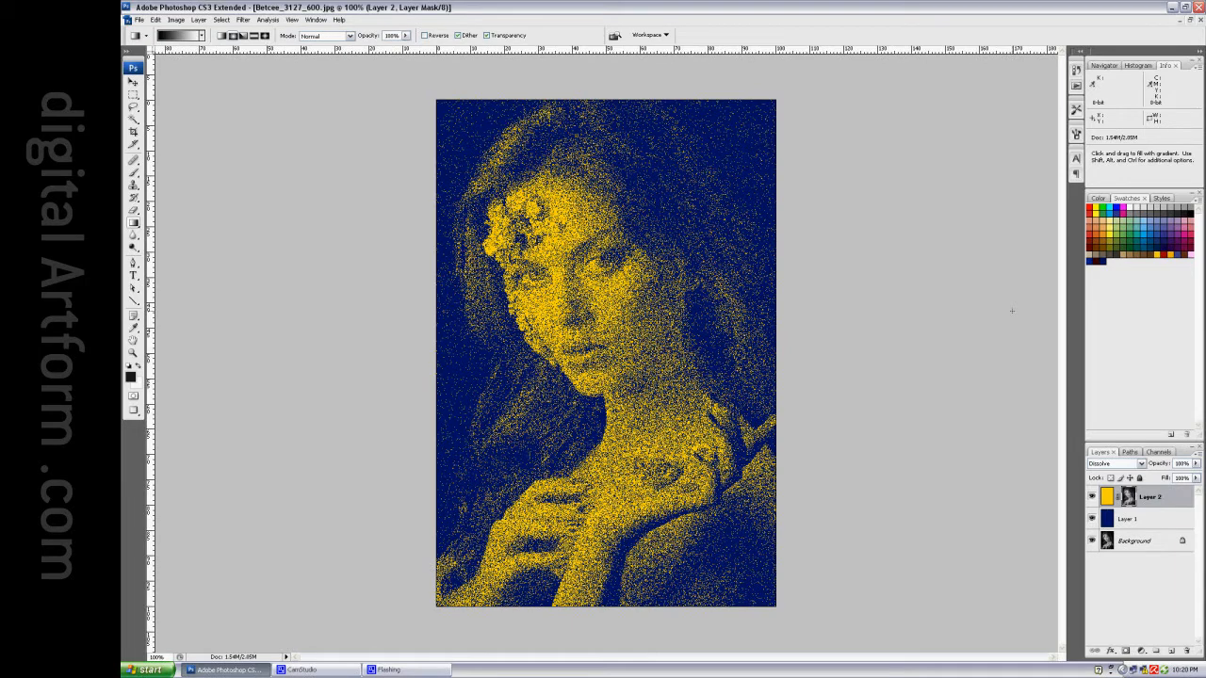
{"action": "mouse_move", "coordinate": [991, 306]}
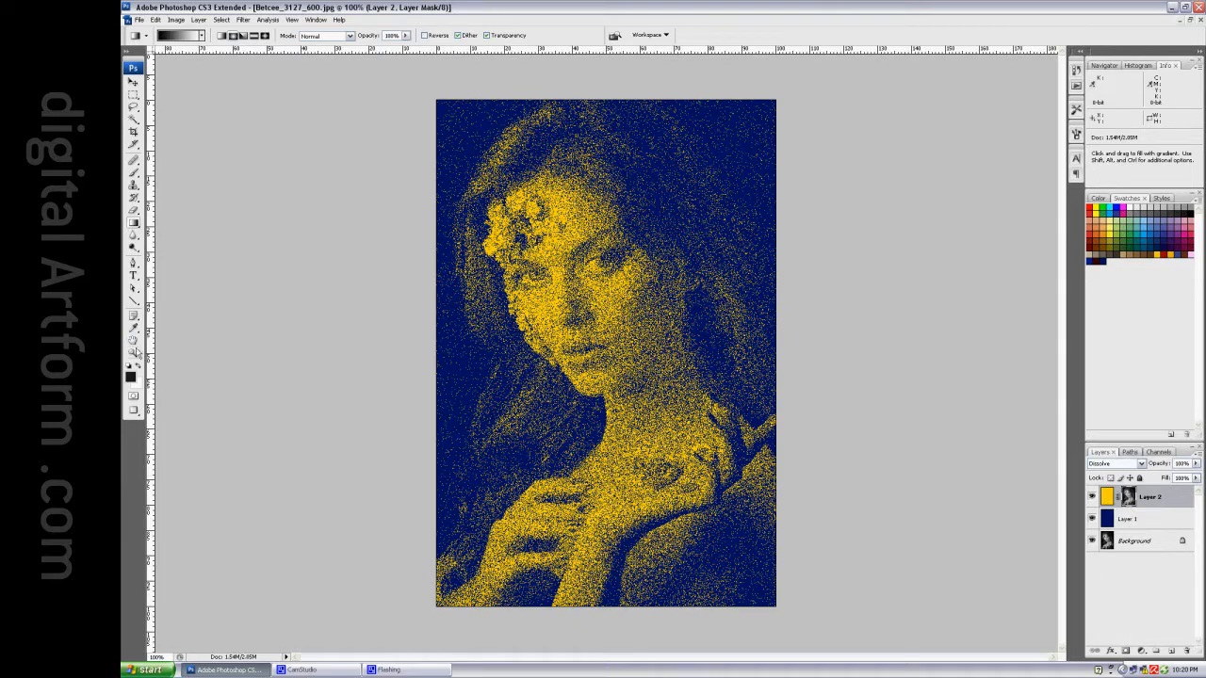
{"action": "left_click", "coordinate": [132, 352]}
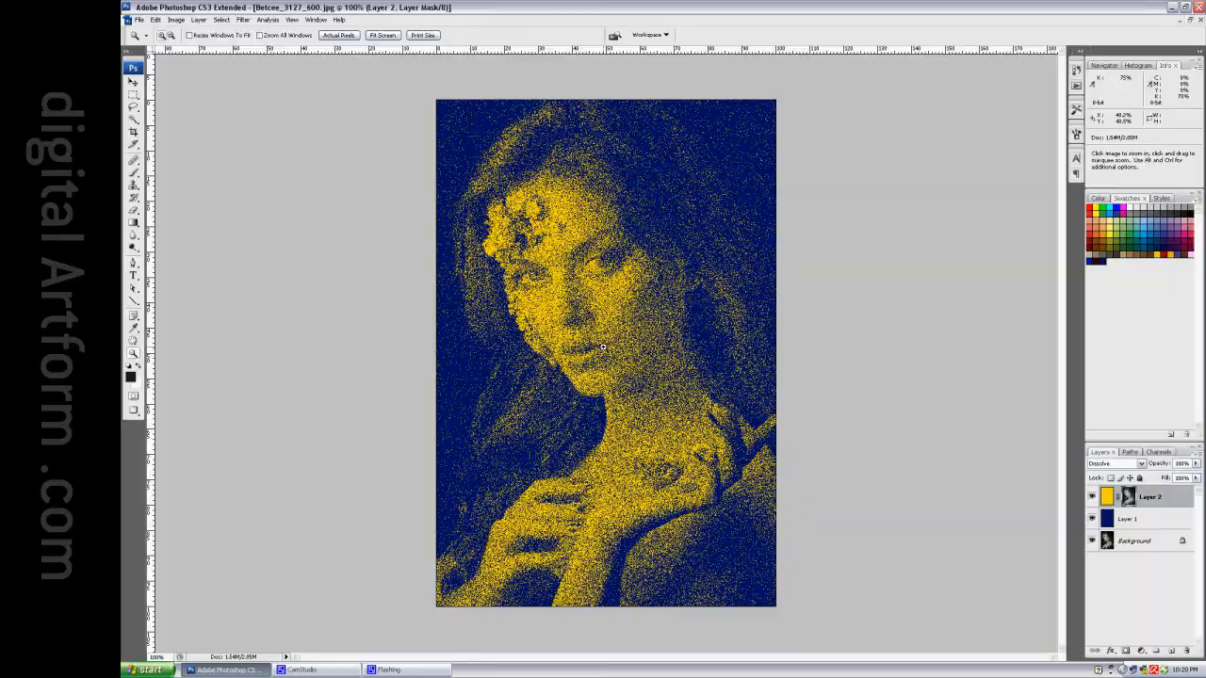
{"action": "left_click", "coordinate": [603, 347]}
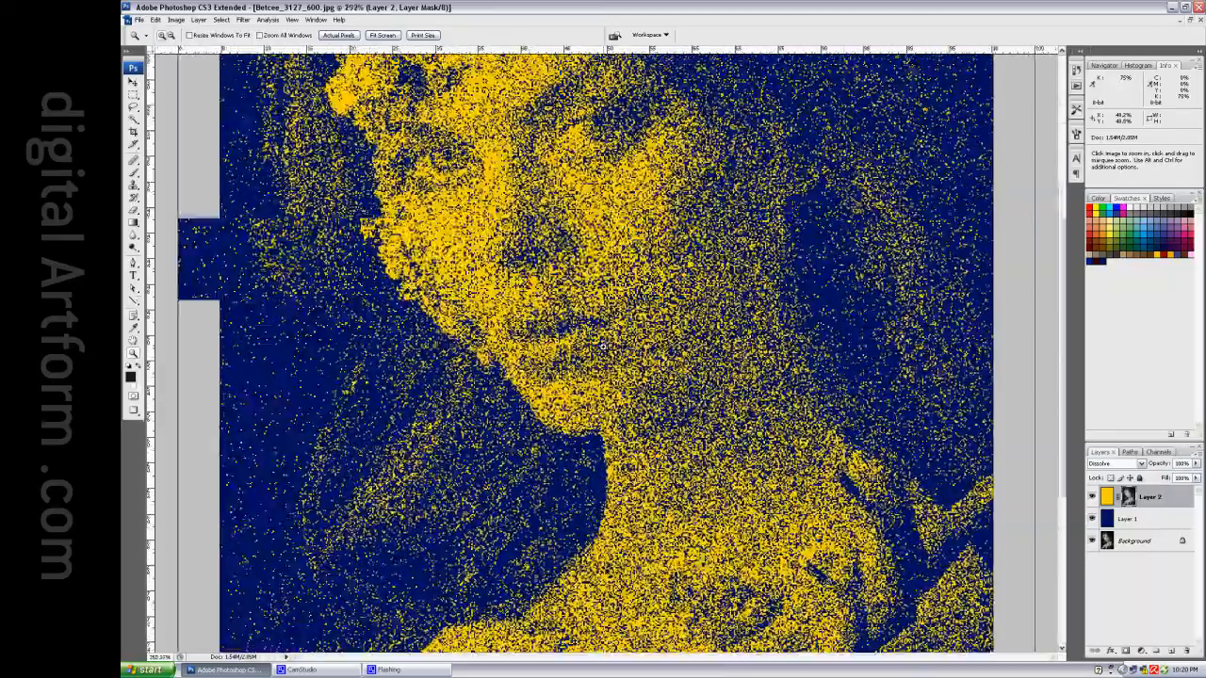
{"action": "left_click", "coordinate": [602, 347]}
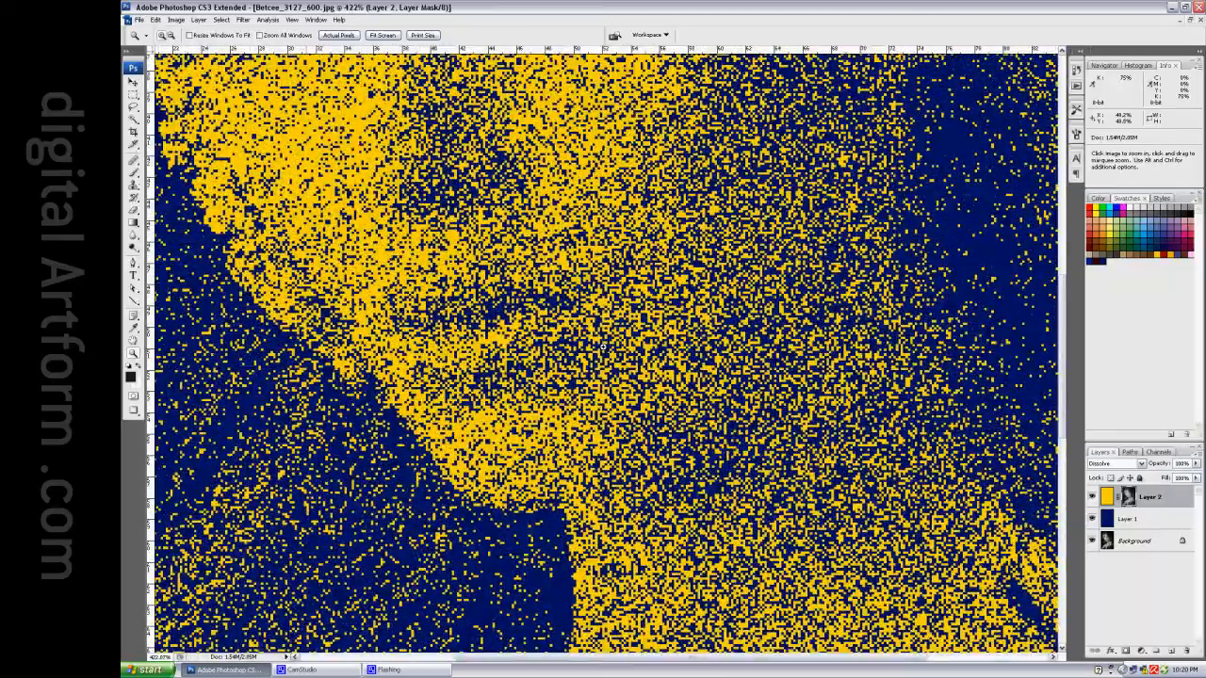
{"action": "left_click", "coordinate": [603, 349]}
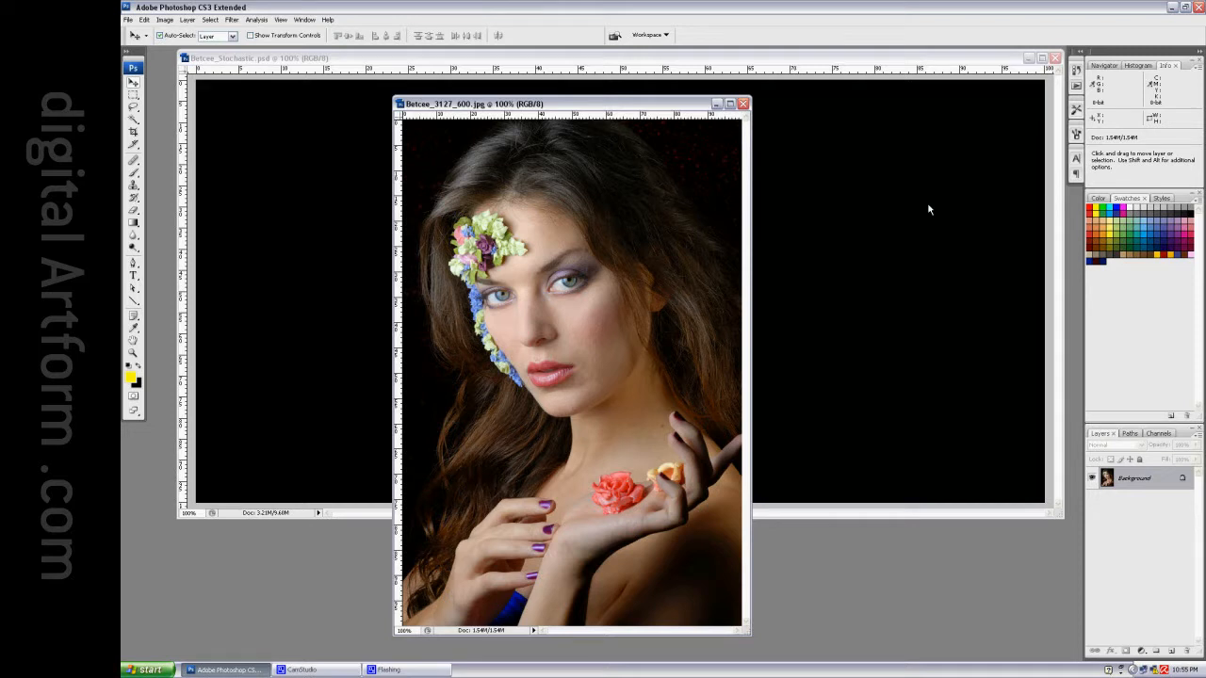
{"action": "mouse_move", "coordinate": [716, 103]}
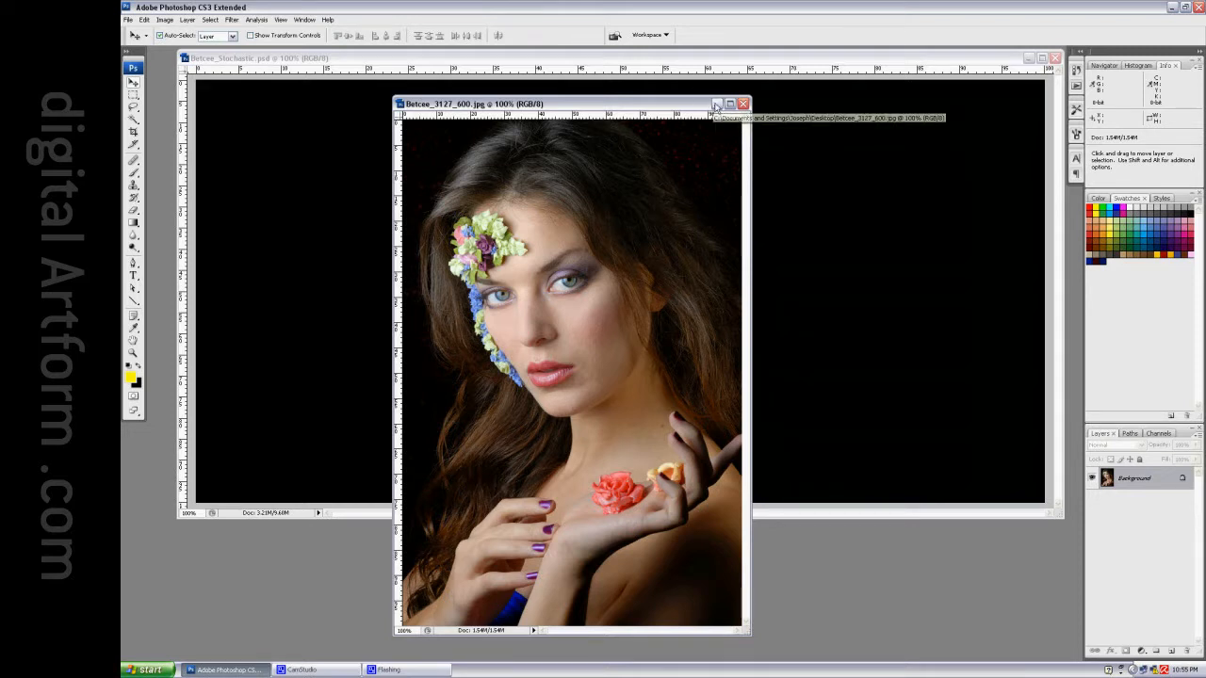
Switch to Belcov_Stochastic.psd and reveal its colour fills and three separation portraits.
{"action": "left_click", "coordinate": [742, 104]}
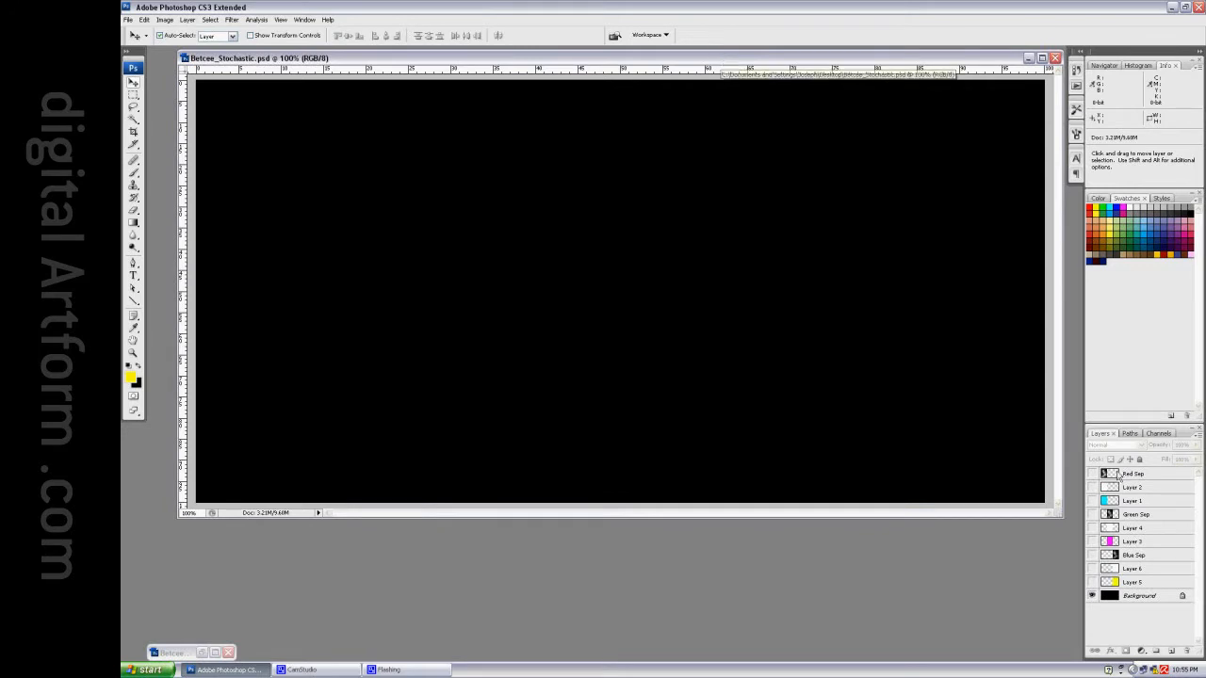
{"action": "left_click", "coordinate": [1093, 581]}
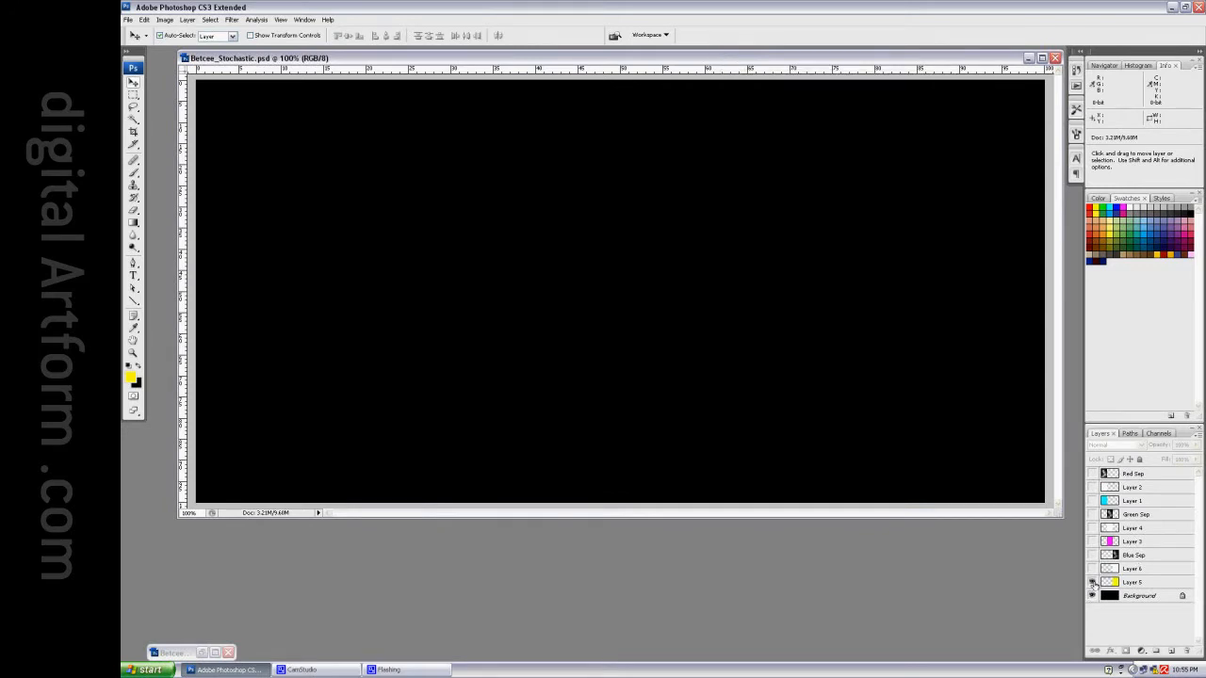
{"action": "left_click", "coordinate": [1092, 569]}
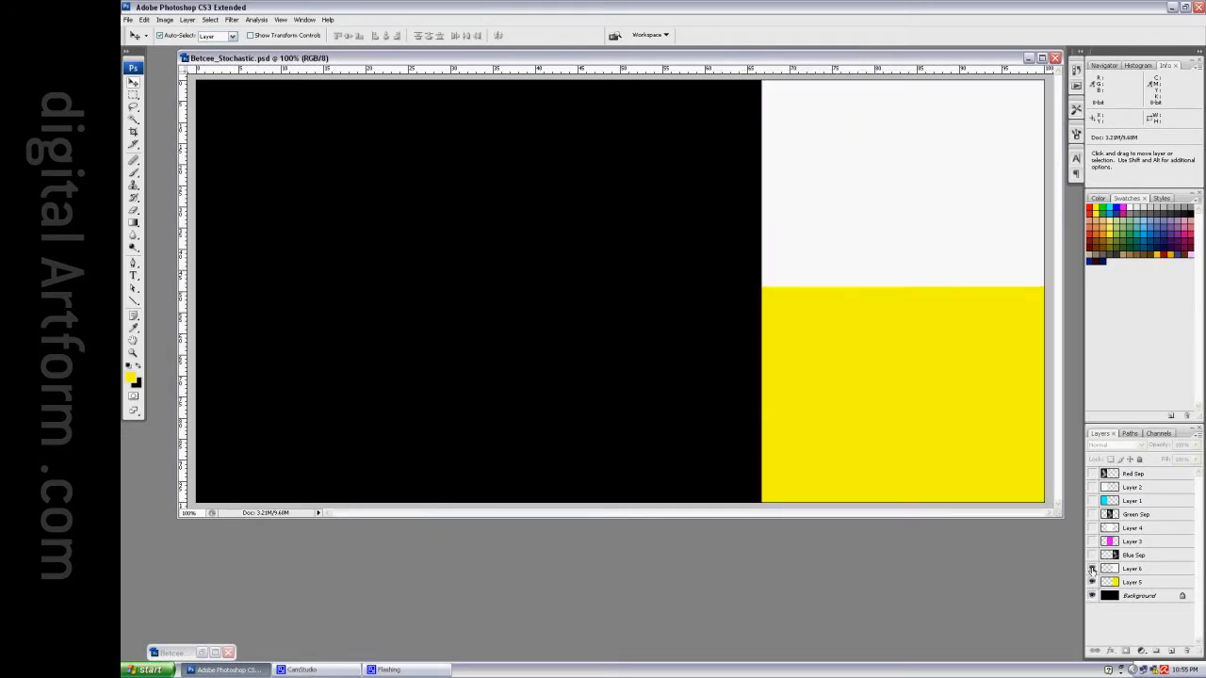
{"action": "left_click", "coordinate": [1093, 554]}
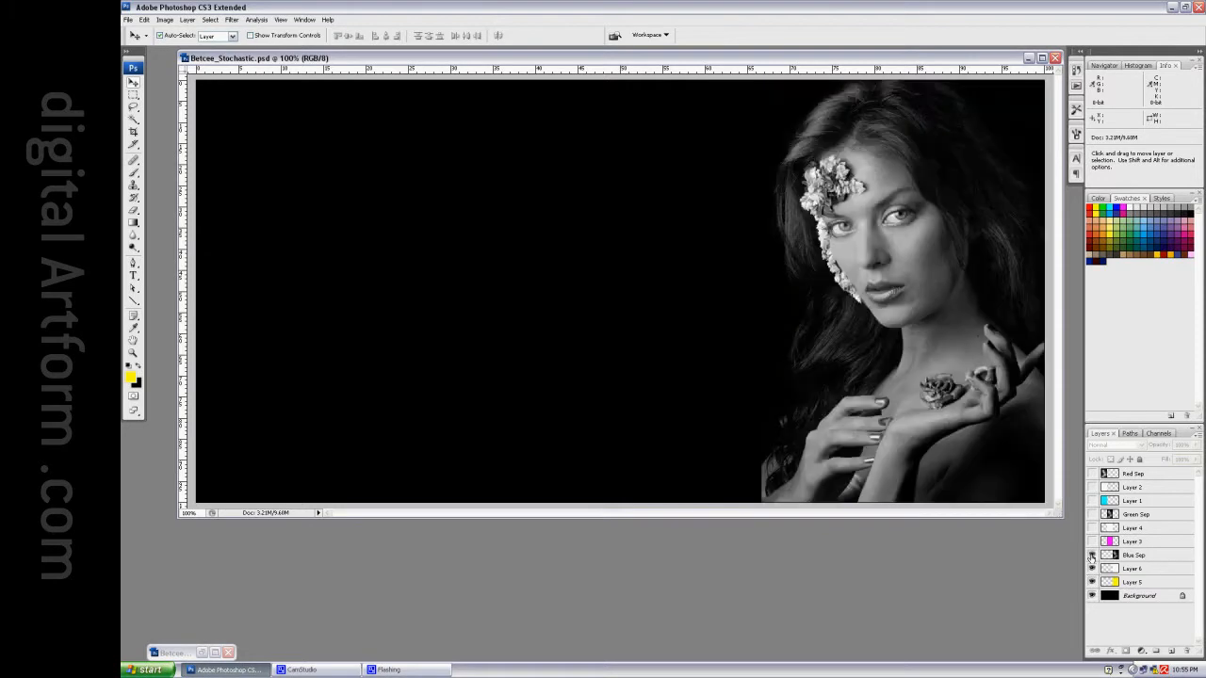
{"action": "left_click", "coordinate": [1093, 540]}
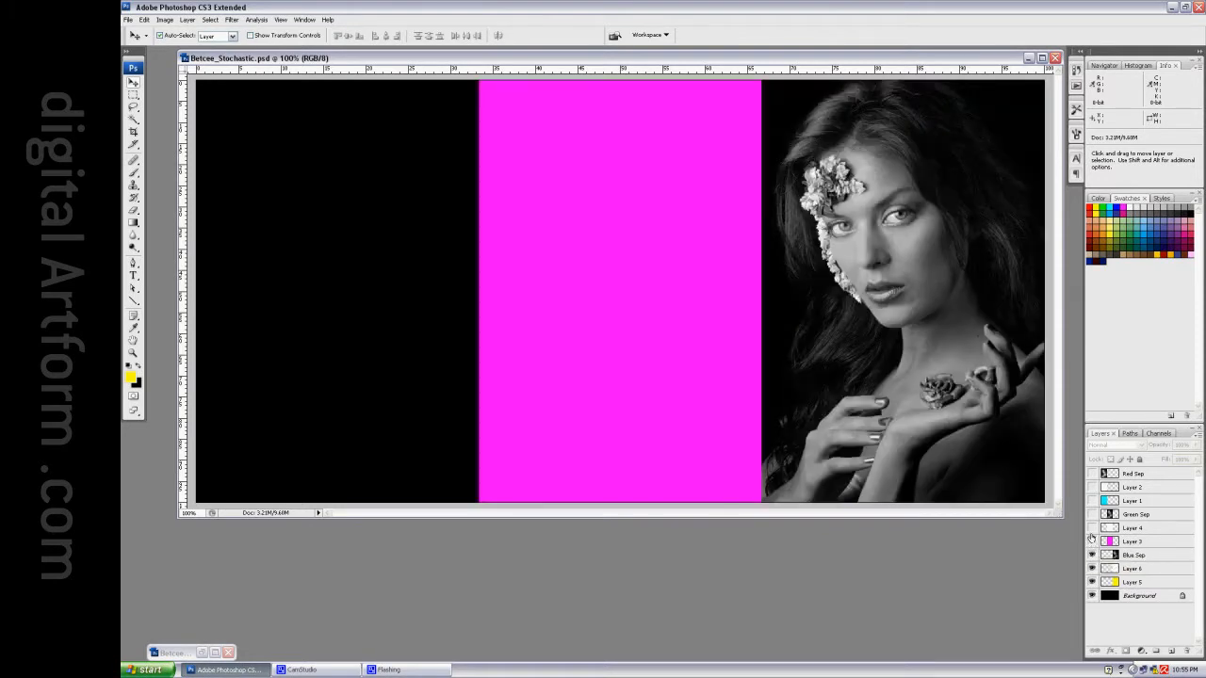
{"action": "left_click", "coordinate": [1093, 502]}
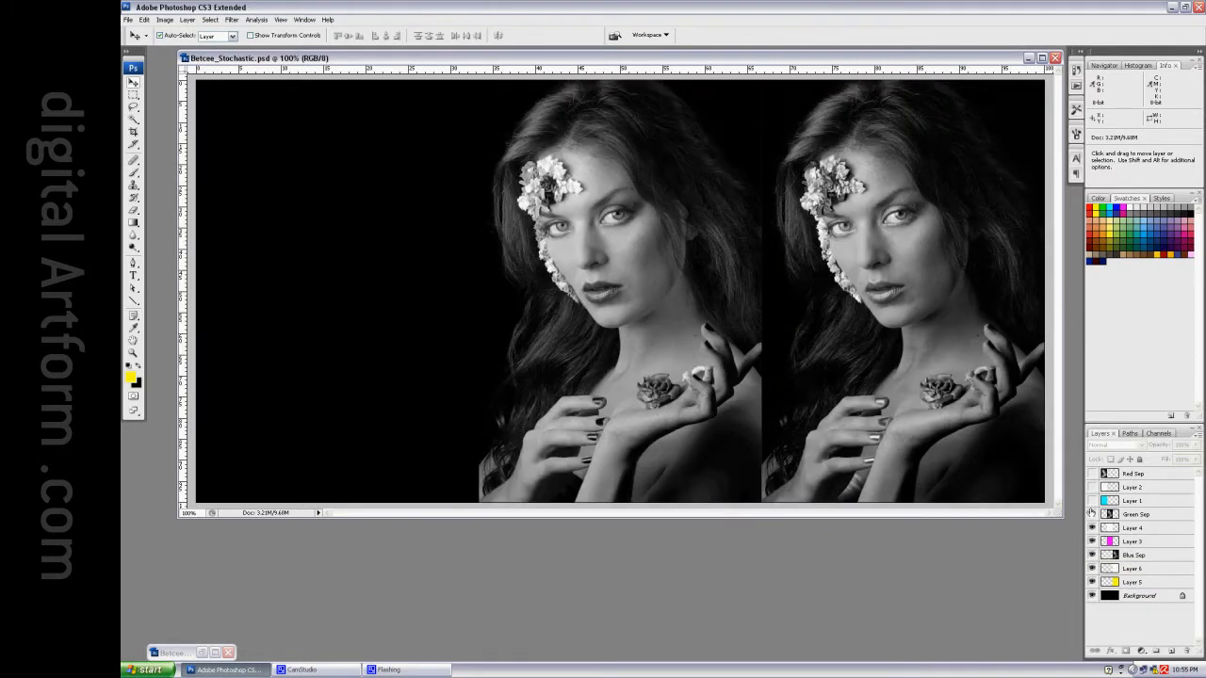
{"action": "left_click", "coordinate": [1093, 486]}
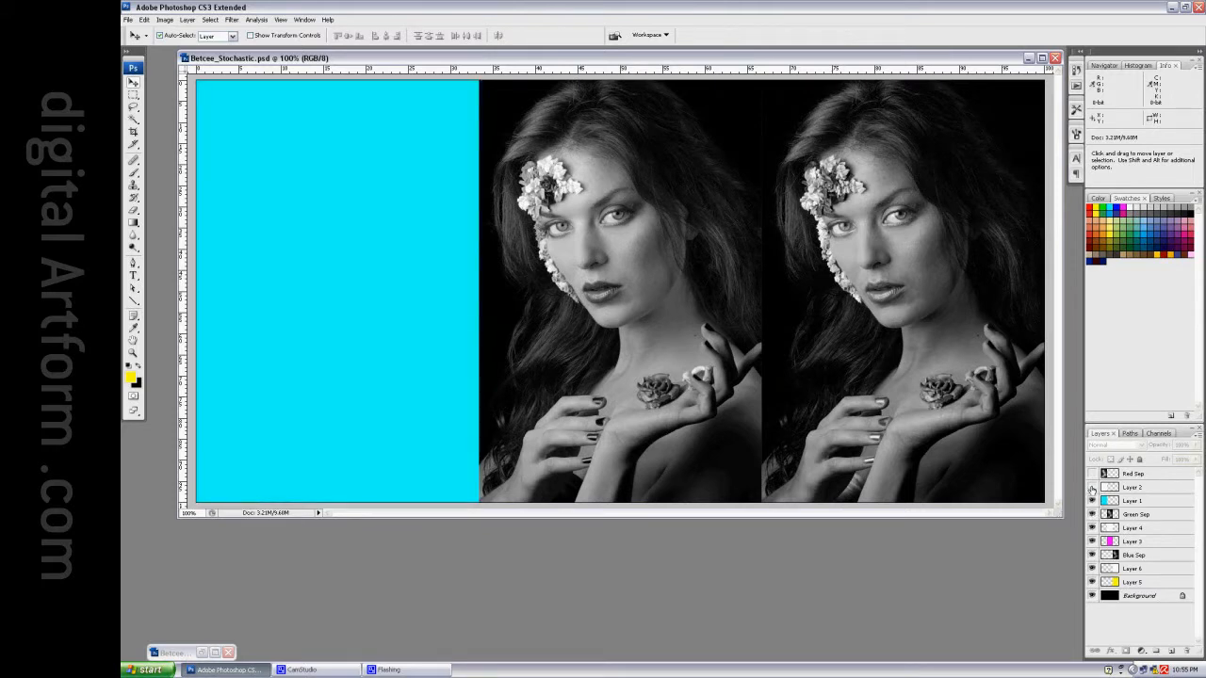
{"action": "left_click", "coordinate": [1093, 486]}
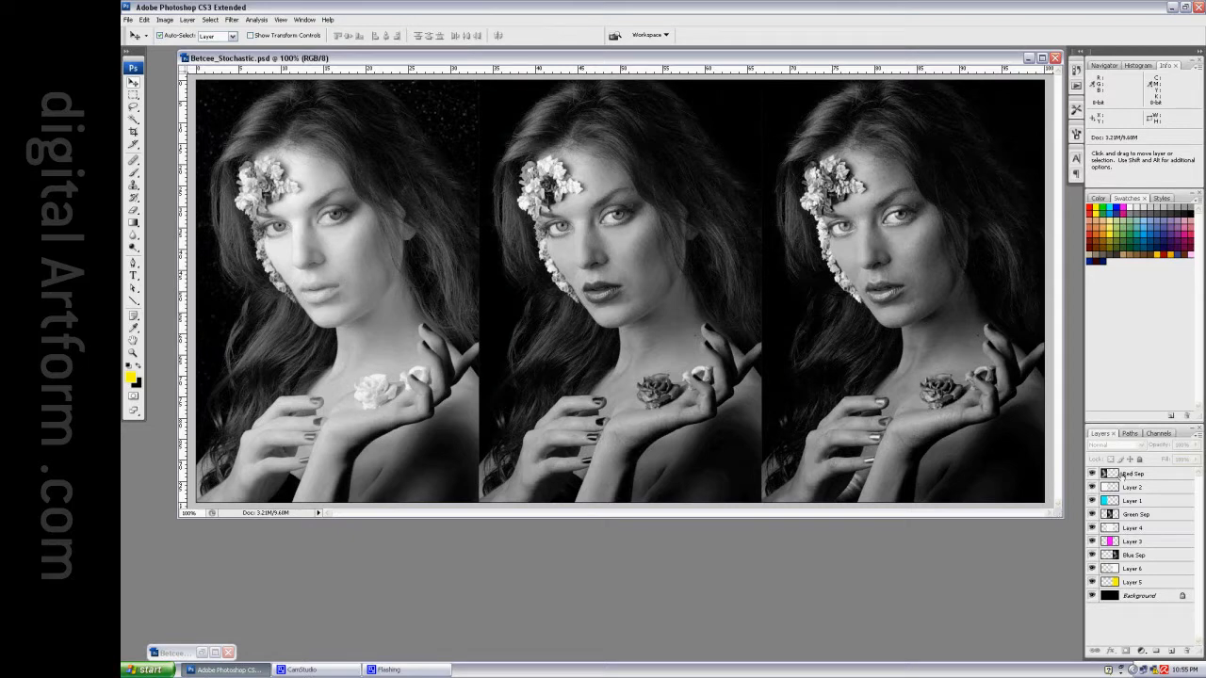
Mask the cyan layer with the Red Sep luminosity selection.
{"action": "left_click", "coordinate": [1134, 473]}
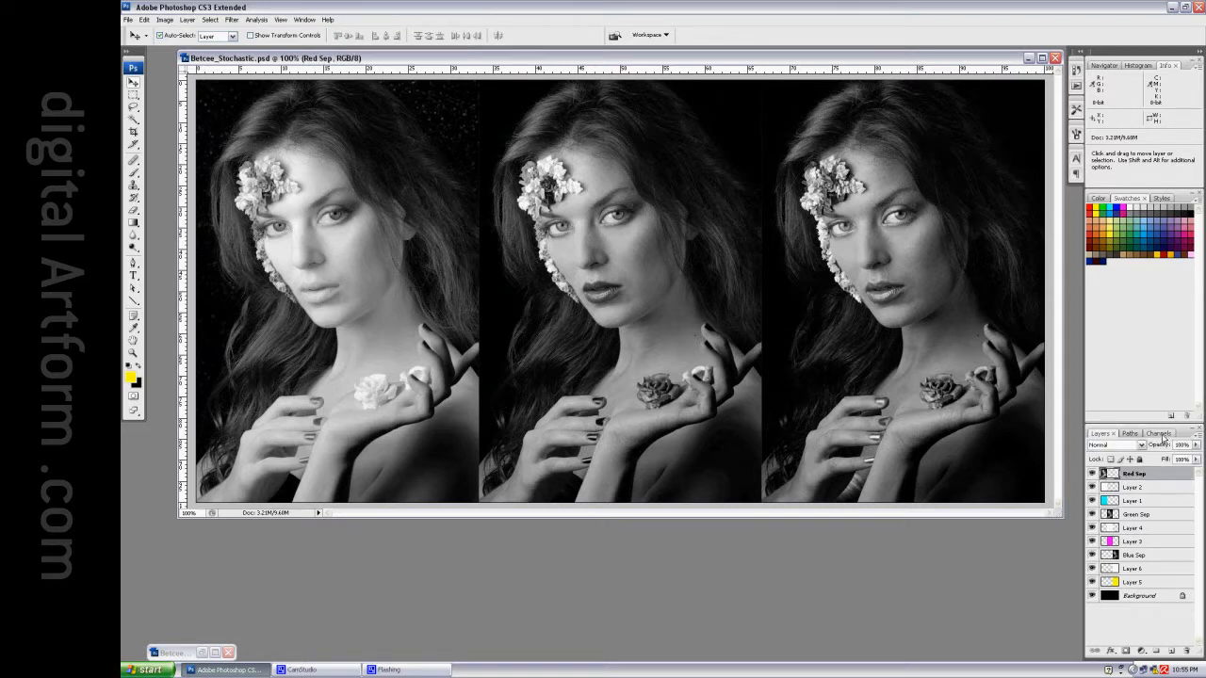
{"action": "left_click", "coordinate": [1157, 433]}
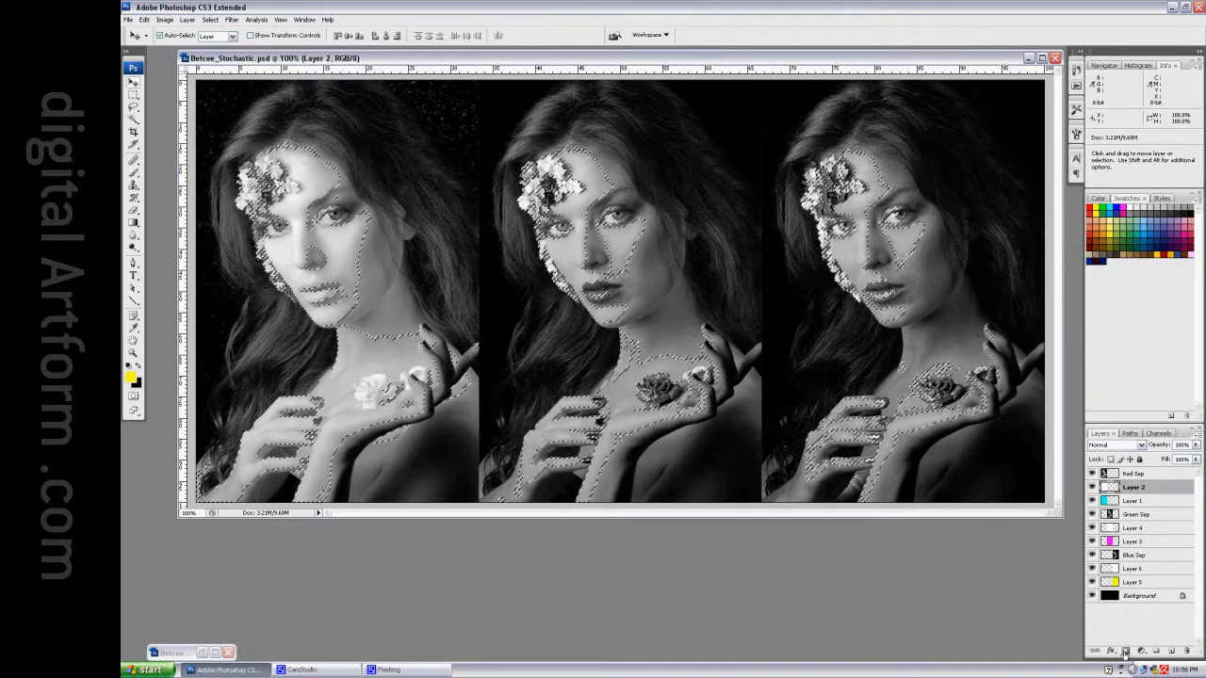
{"action": "left_click", "coordinate": [1134, 473]}
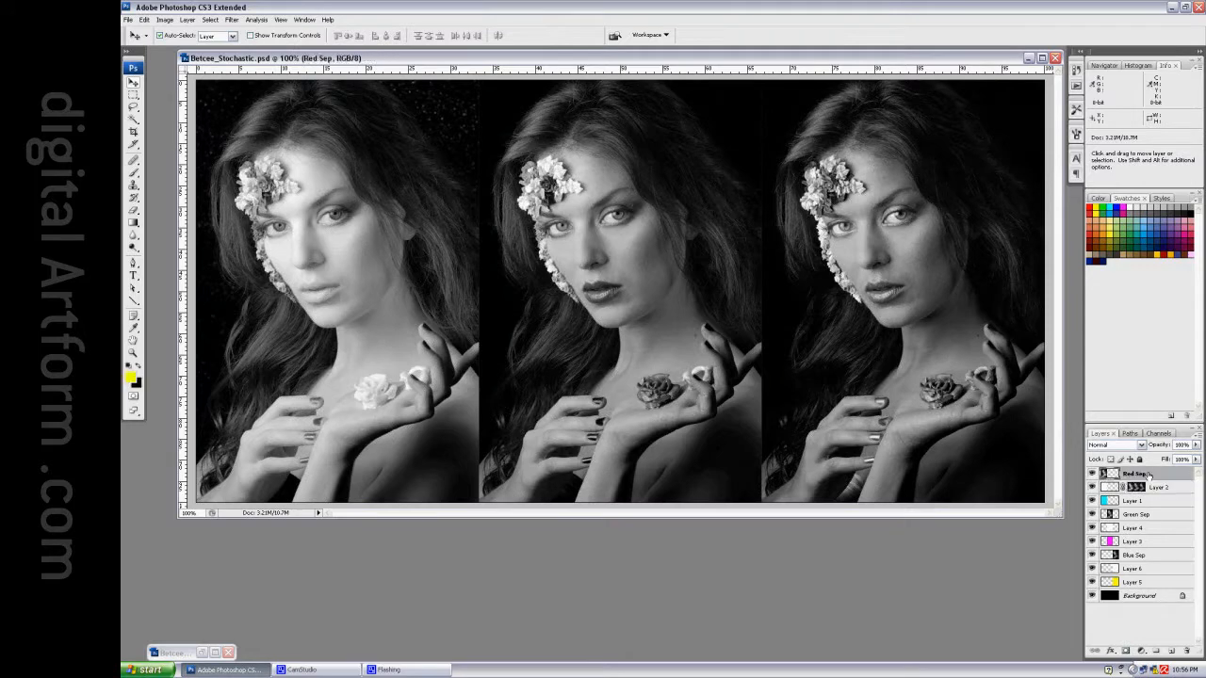
{"action": "left_click", "coordinate": [1135, 486]}
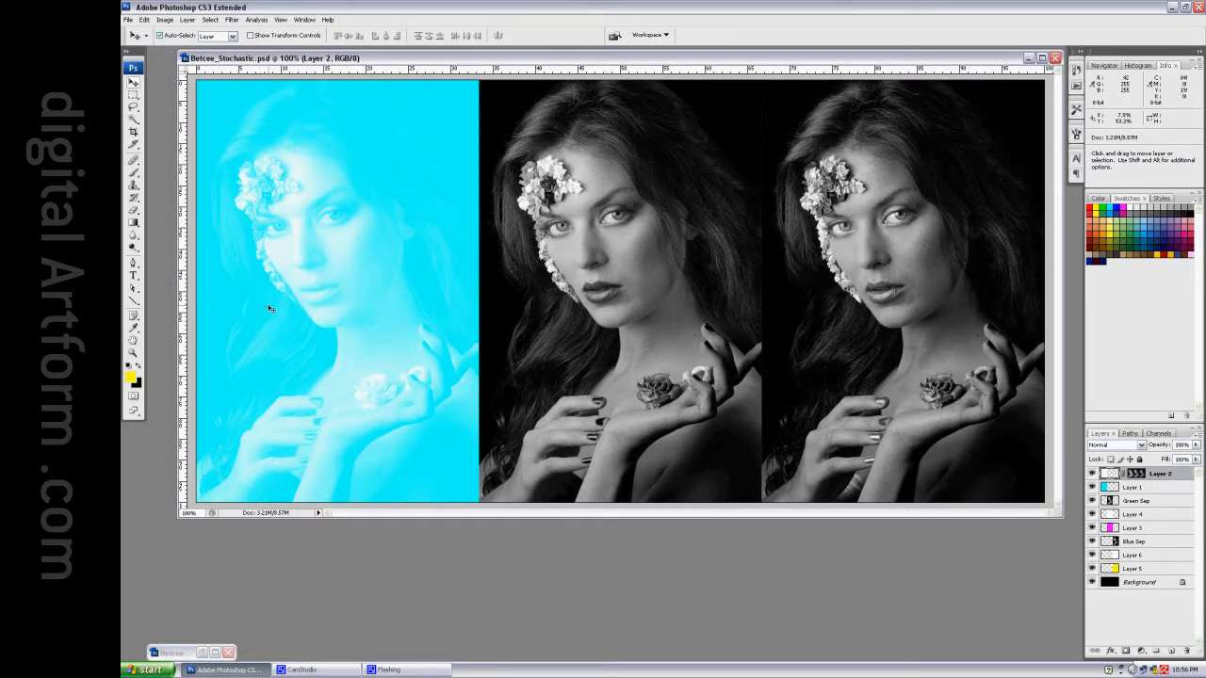
{"action": "mouse_move", "coordinate": [301, 153]}
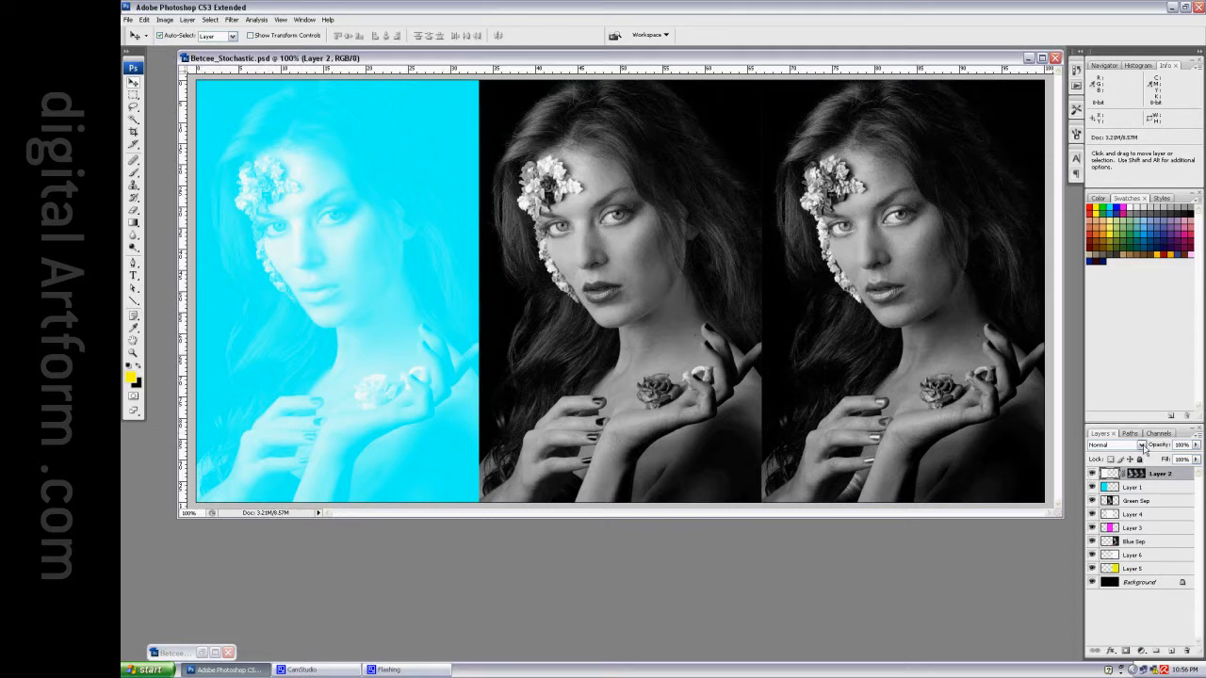
Set the cyan layer to Dissolve and merge it down.
{"action": "left_click", "coordinate": [1121, 445]}
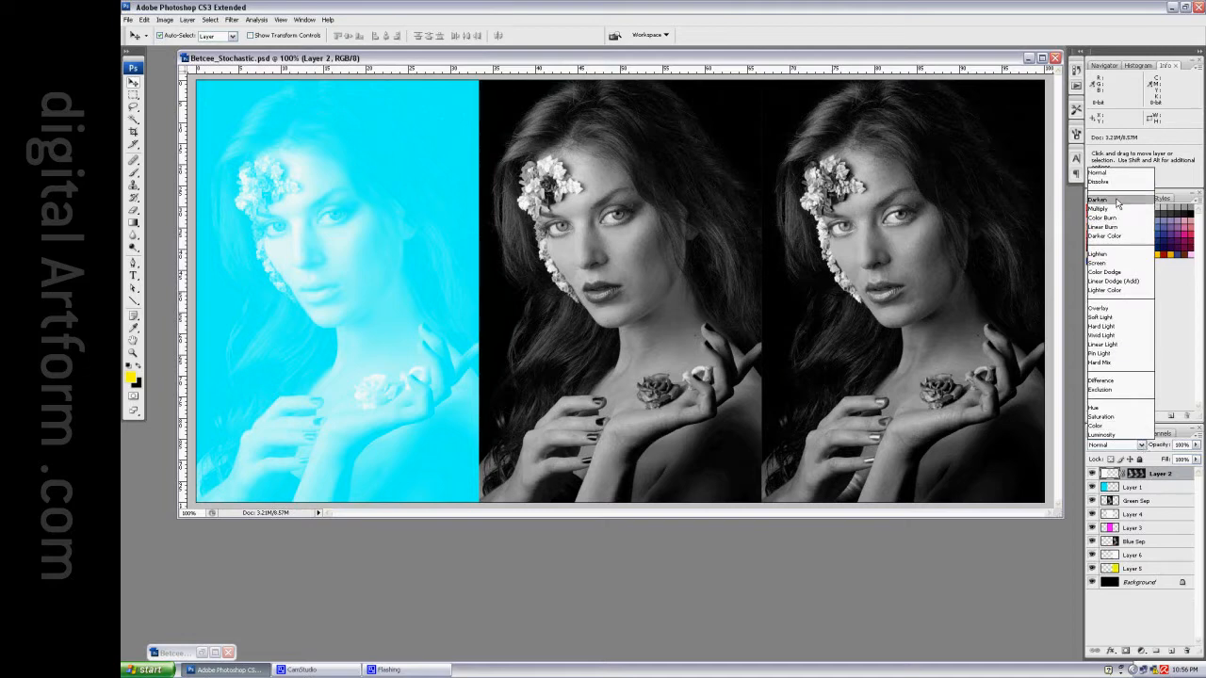
{"action": "left_click", "coordinate": [1099, 181]}
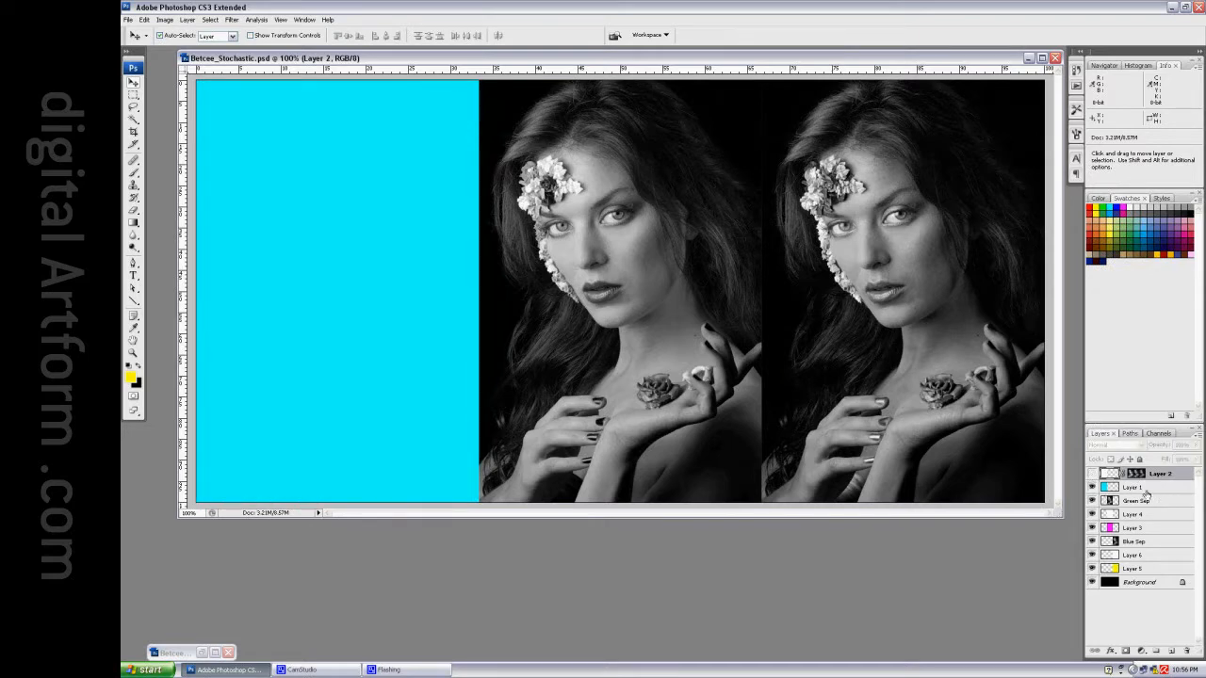
{"action": "right_click", "coordinate": [1161, 473]}
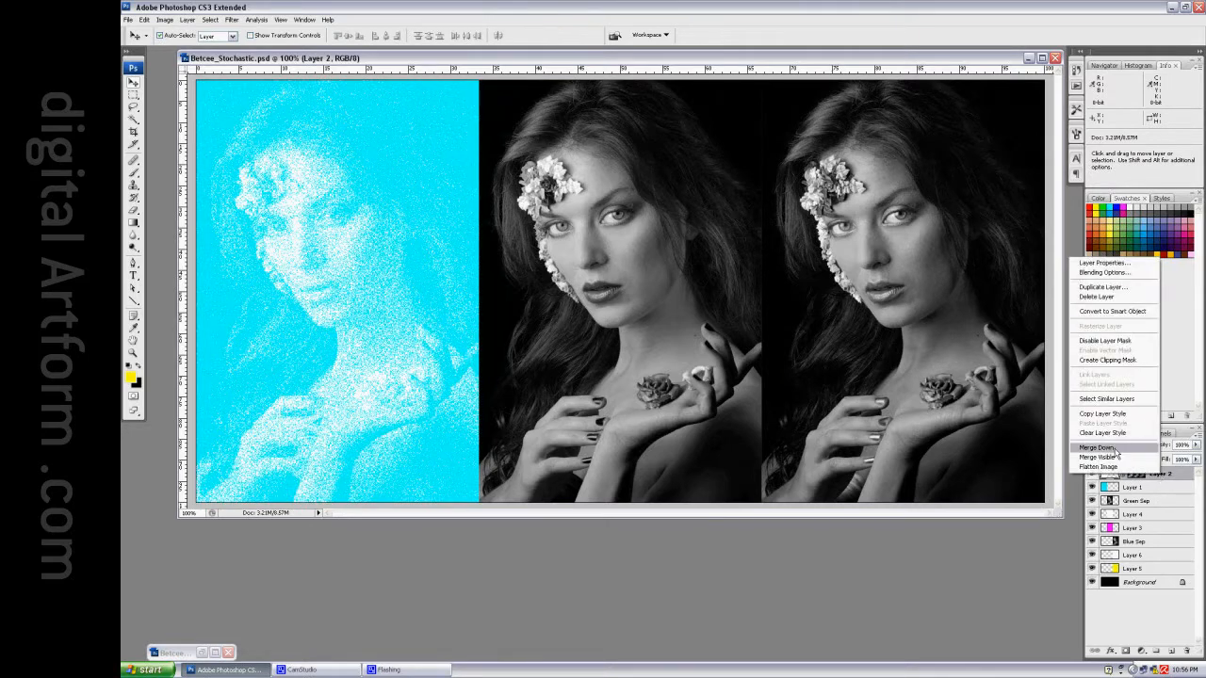
{"action": "left_click", "coordinate": [1097, 449]}
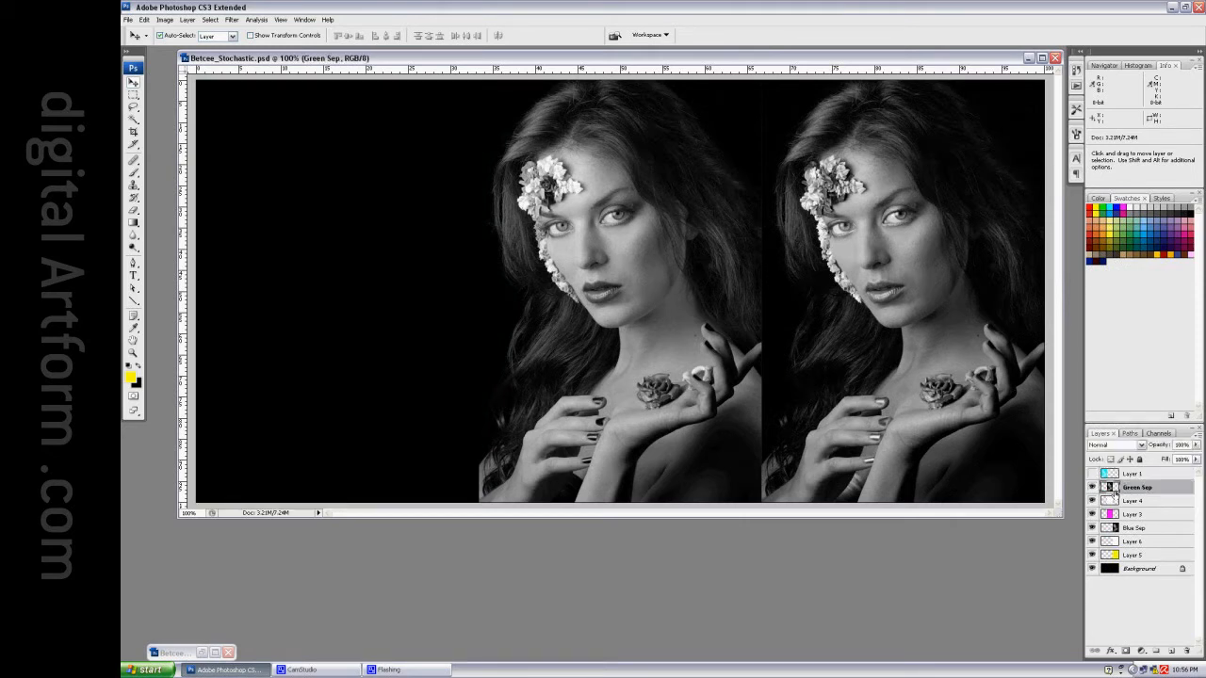
Load the green separation channel as a selection and mask the magenta layer with it.
{"action": "left_click", "coordinate": [1157, 434]}
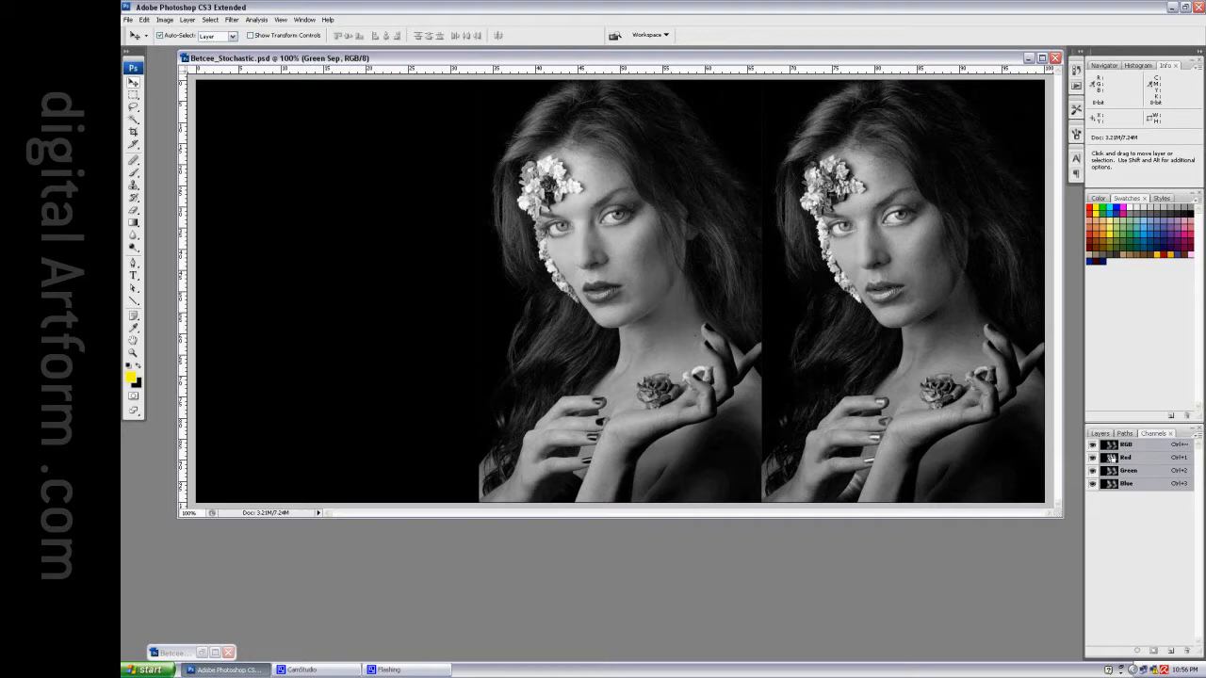
{"action": "left_click", "coordinate": [1098, 434]}
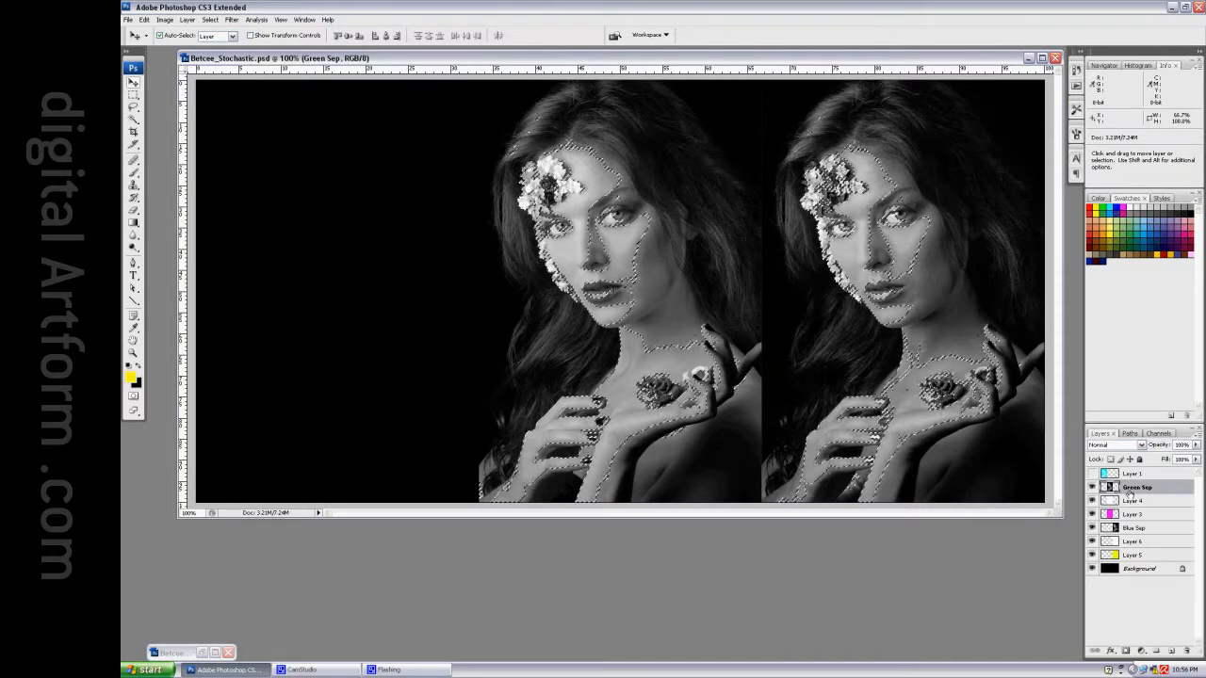
{"action": "left_click", "coordinate": [1134, 502]}
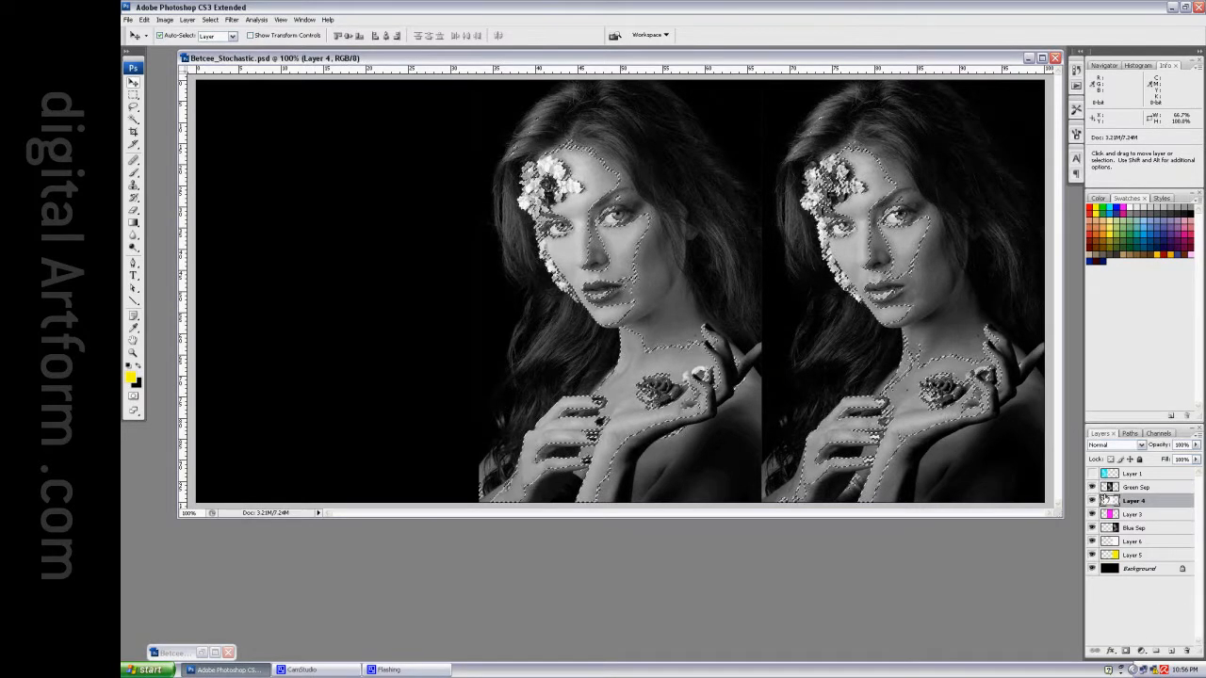
{"action": "left_click", "coordinate": [1134, 487]}
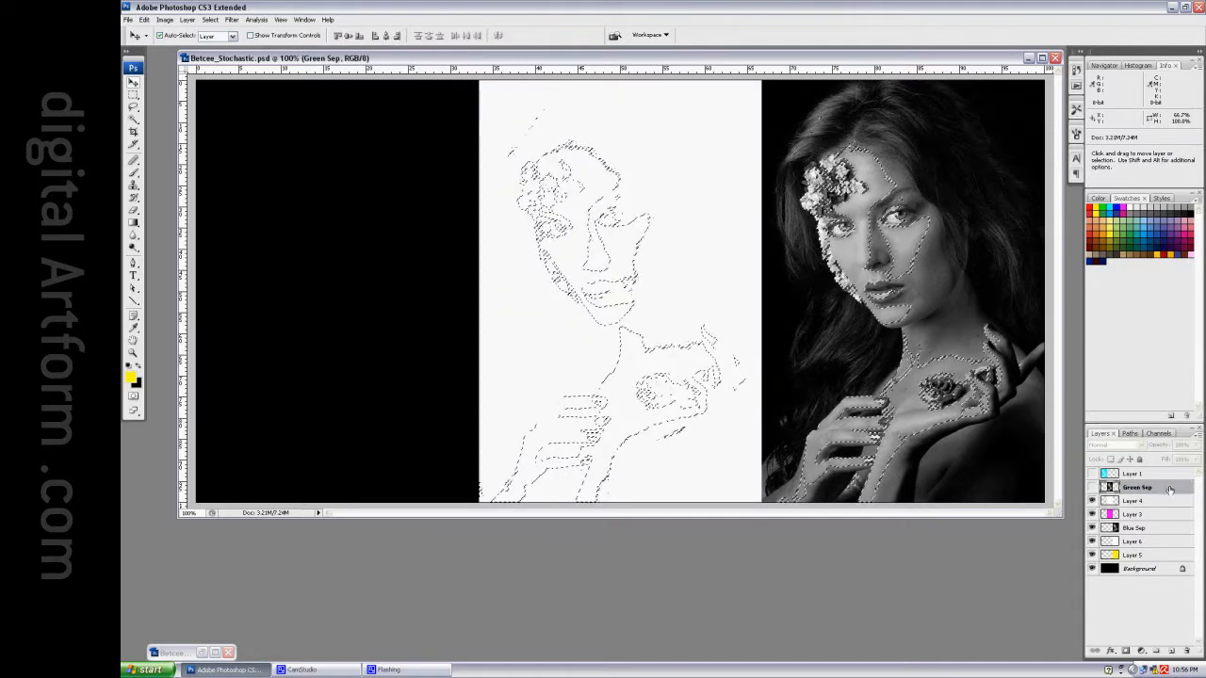
{"action": "left_click", "coordinate": [1135, 486]}
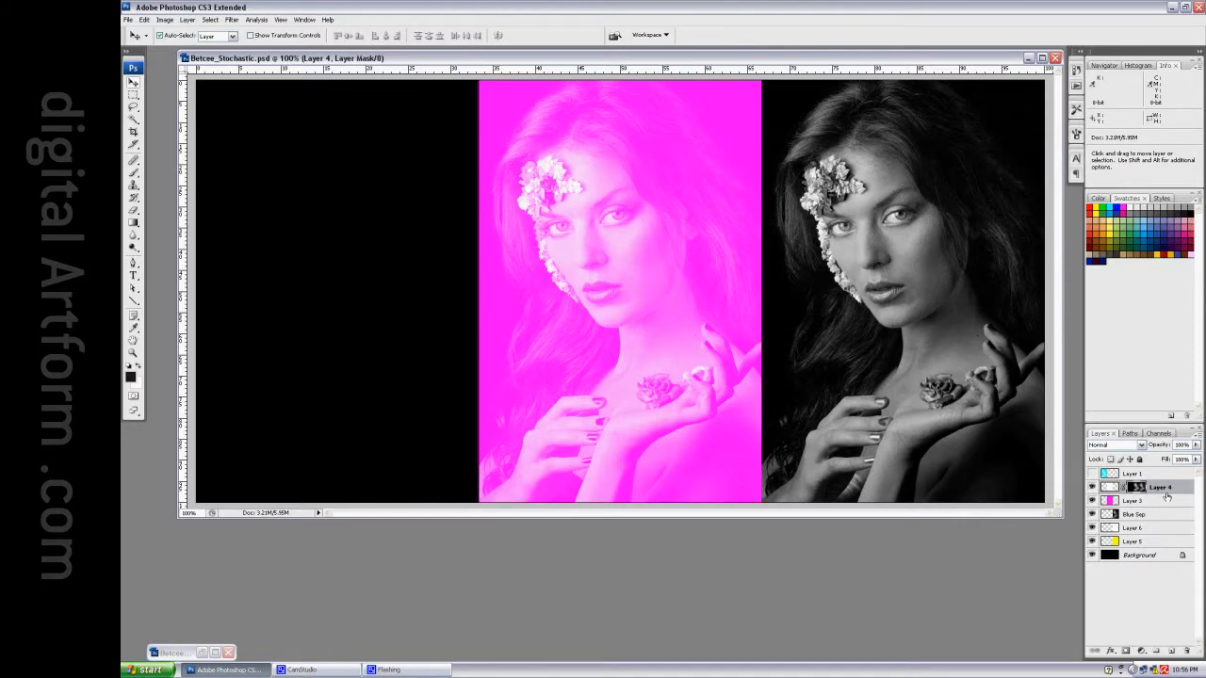
Set the magenta layer to Dissolve and merge it down.
{"action": "left_click", "coordinate": [1116, 444]}
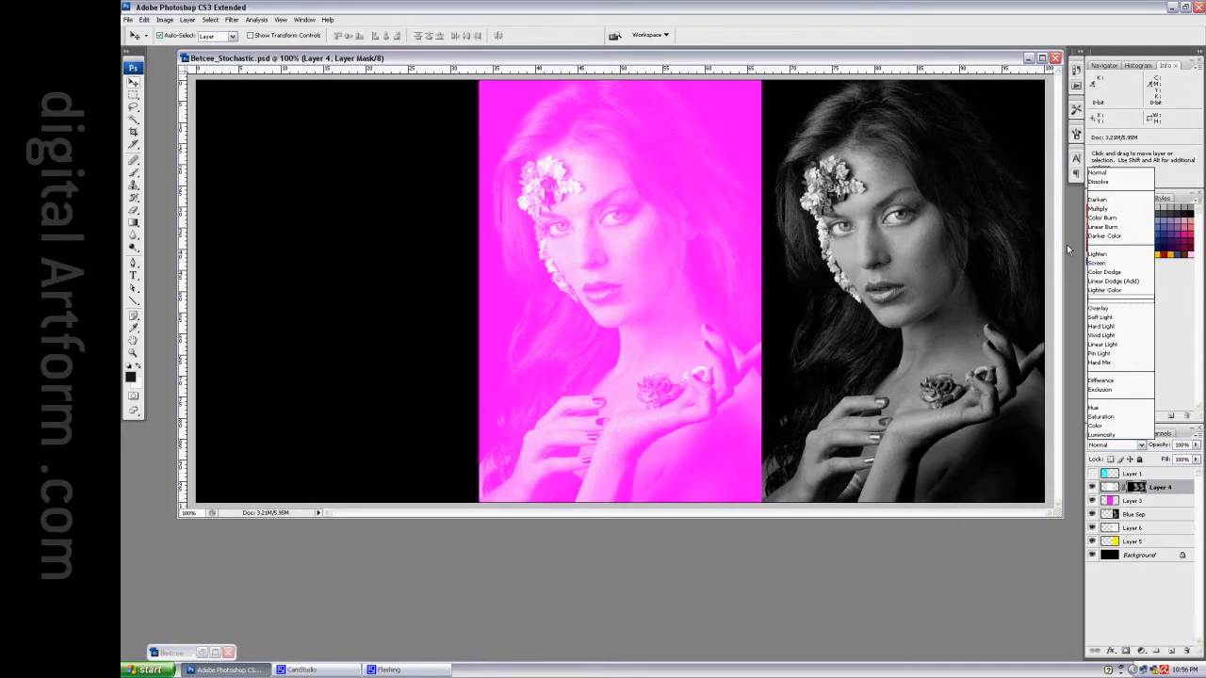
{"action": "left_click", "coordinate": [1100, 180]}
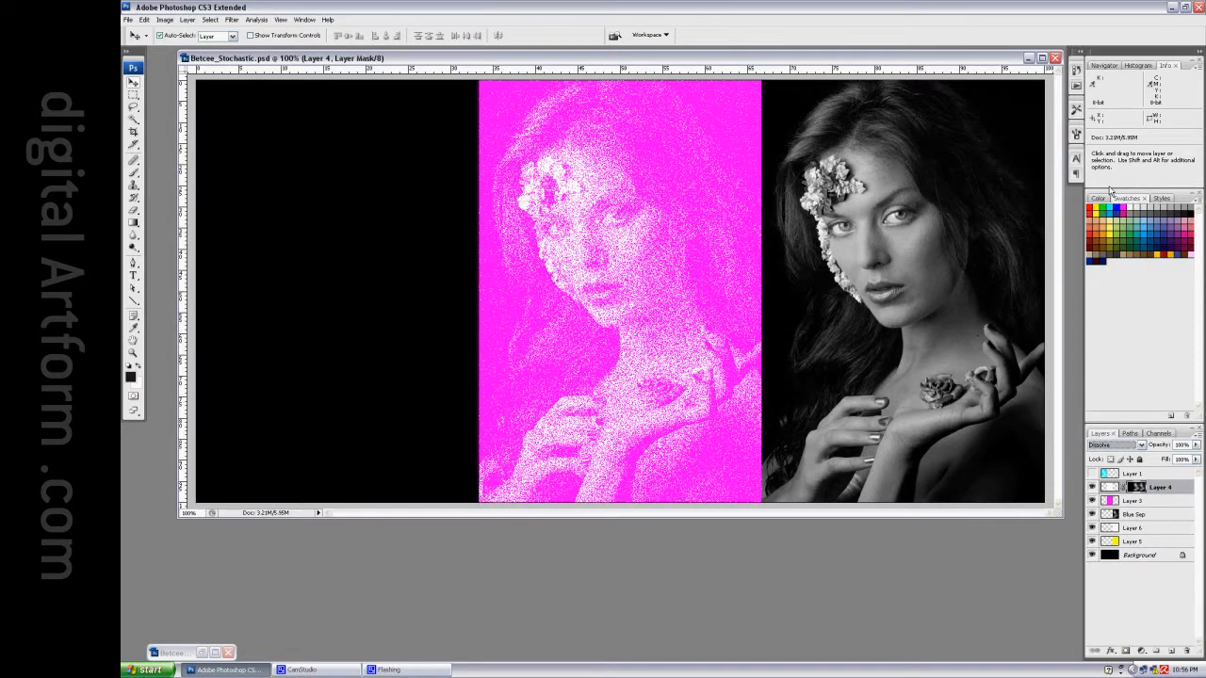
{"action": "right_click", "coordinate": [1159, 486]}
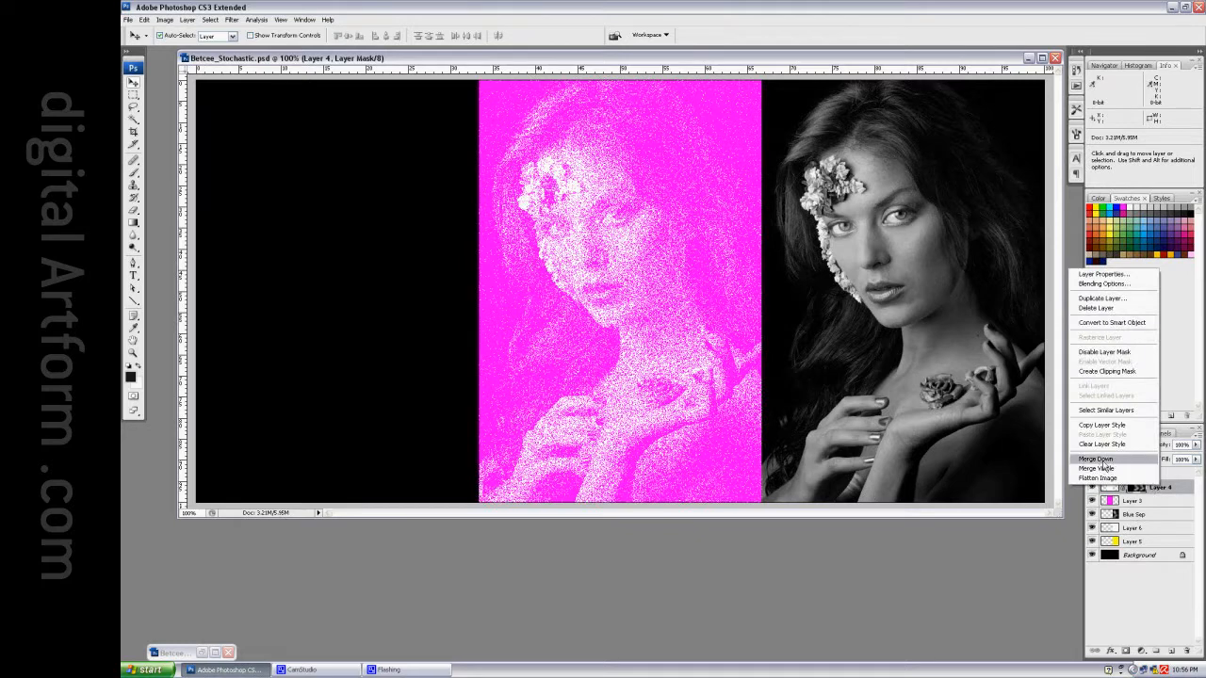
{"action": "left_click", "coordinate": [1094, 459]}
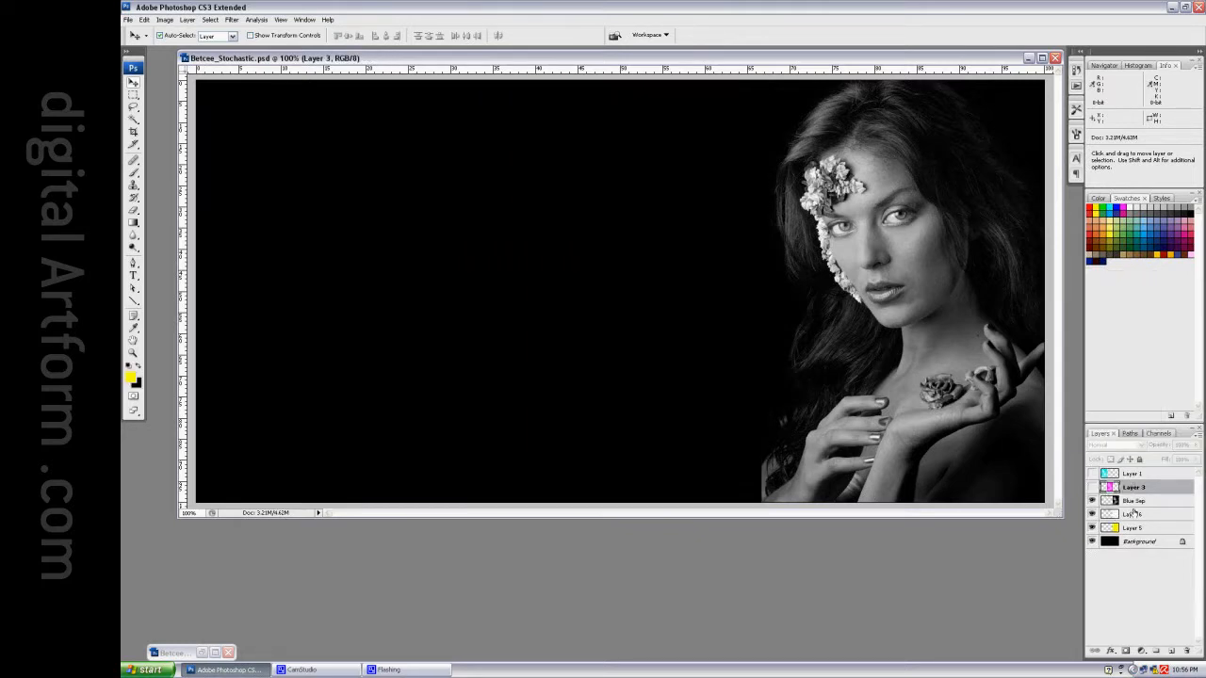
Mask the yellow layer with the Blue Sep selection, dither it with Dissolve and show all three colour layers.
{"action": "left_click", "coordinate": [1157, 433]}
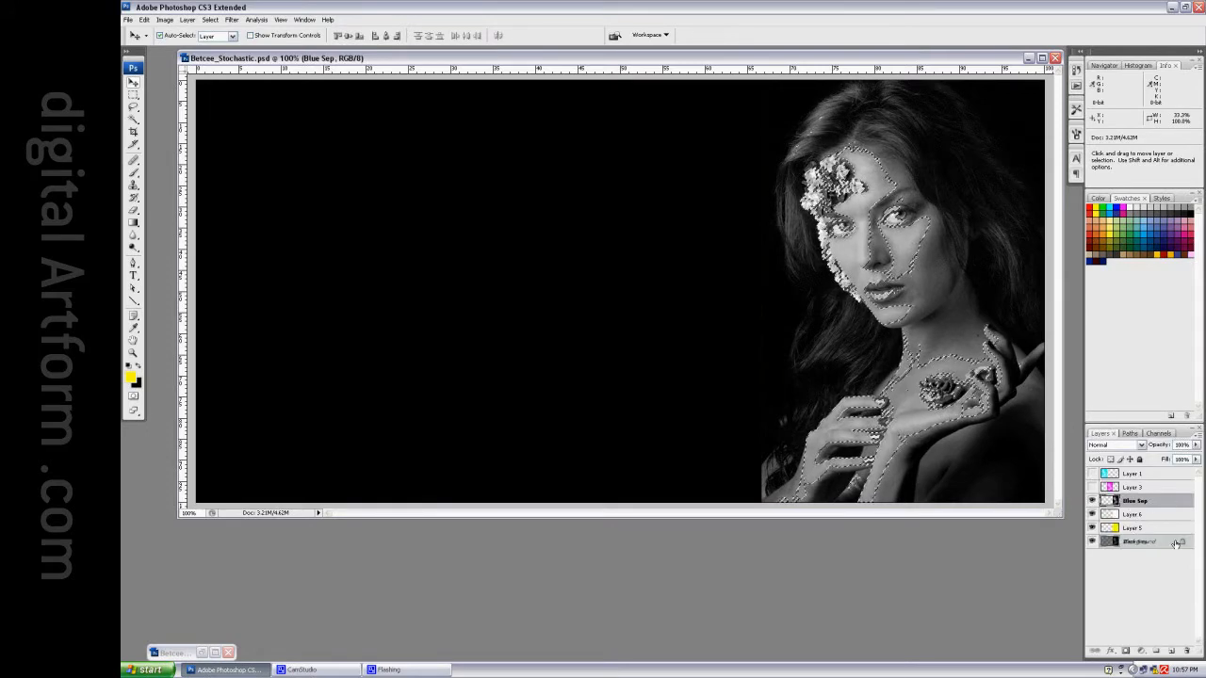
{"action": "left_click", "coordinate": [1135, 502]}
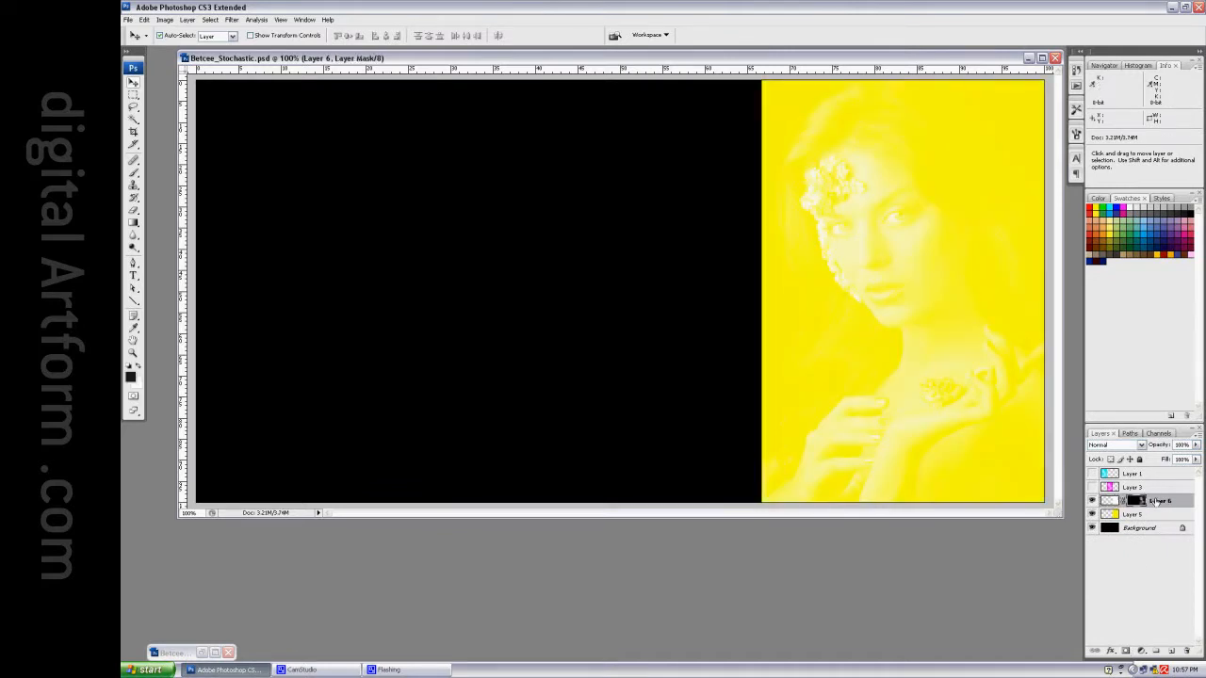
{"action": "left_click", "coordinate": [1115, 445]}
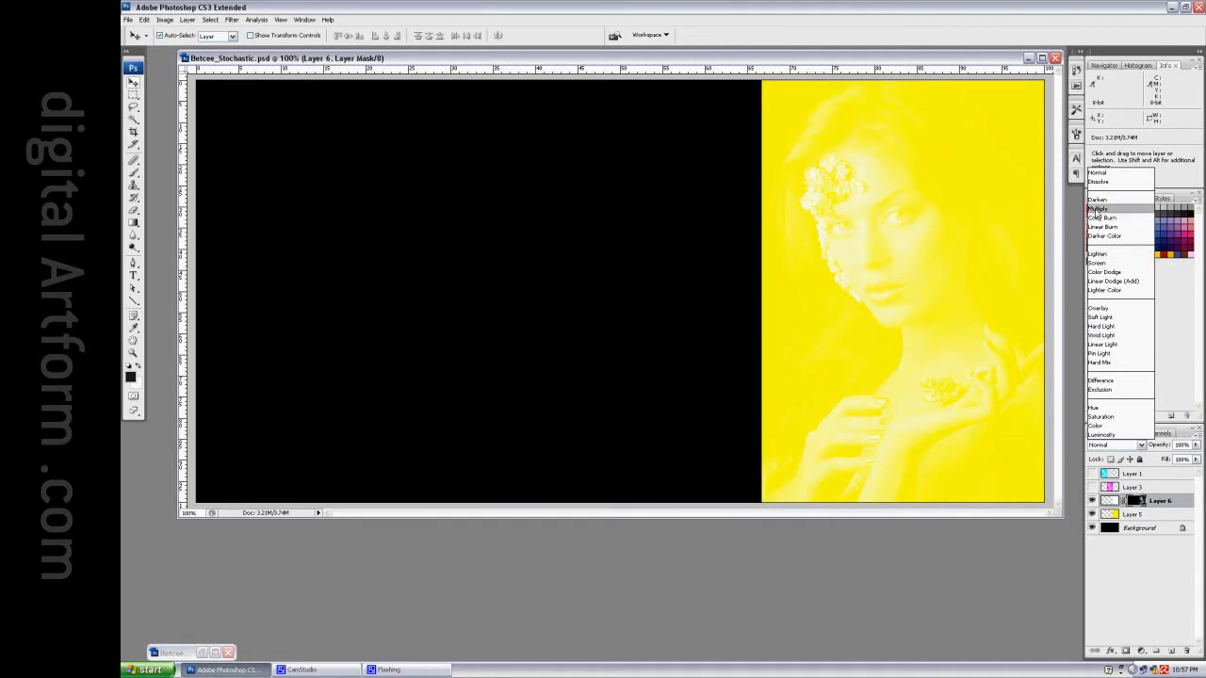
{"action": "left_click", "coordinate": [1101, 191]}
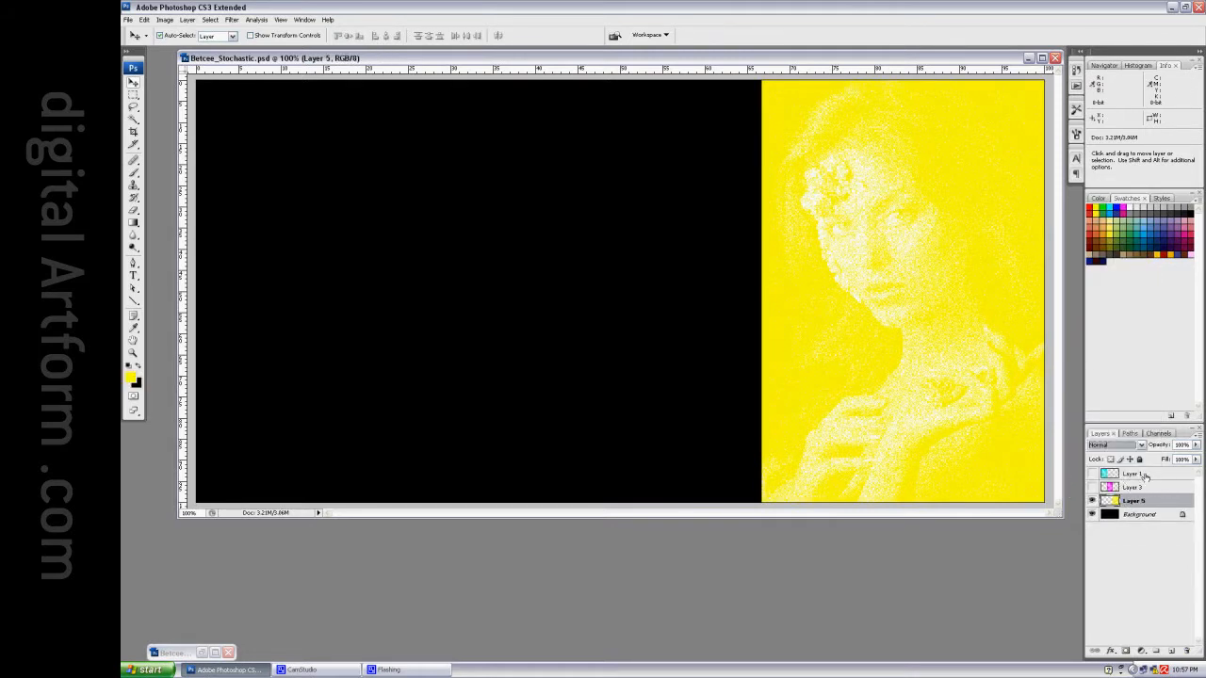
{"action": "left_click", "coordinate": [1134, 486]}
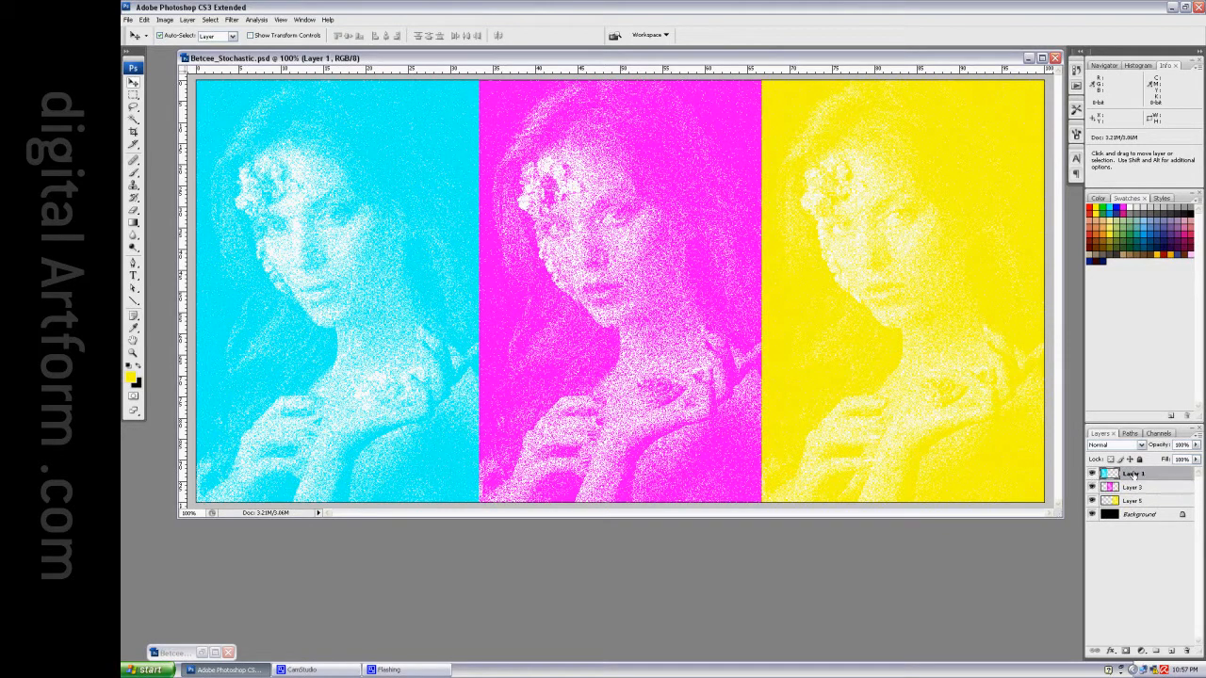
Fill the Background with white and set cyan Layer 1 to Multiply.
{"action": "left_click", "coordinate": [1138, 512]}
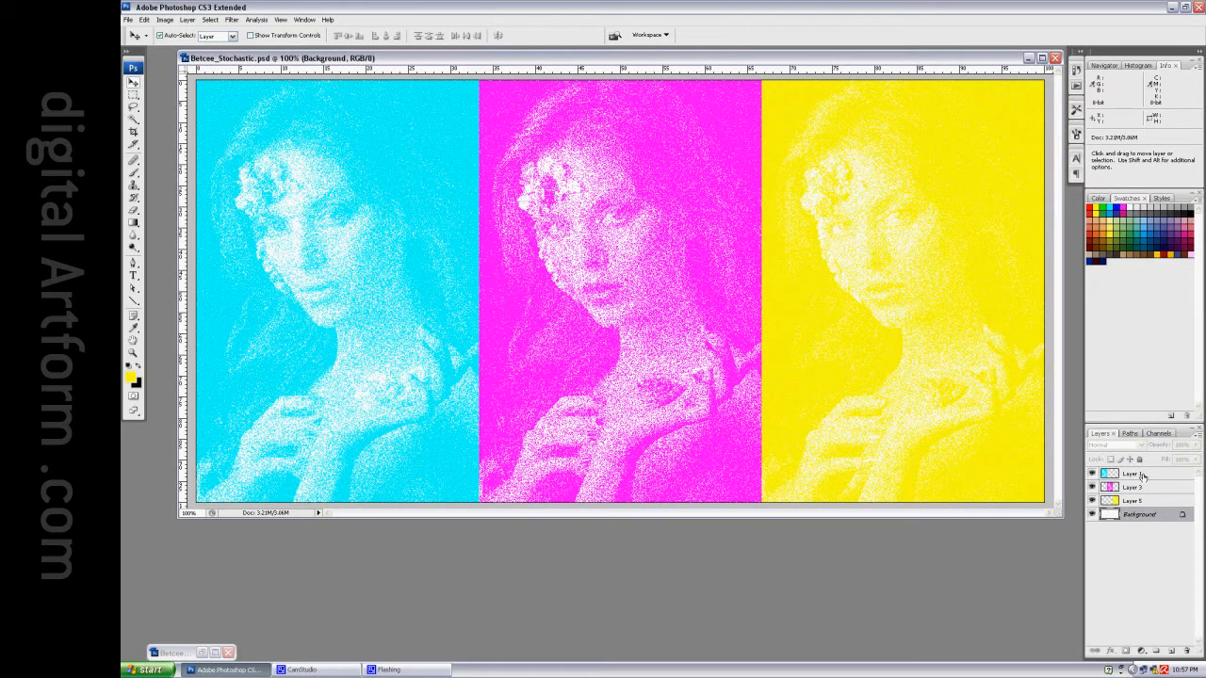
{"action": "left_click", "coordinate": [1116, 445]}
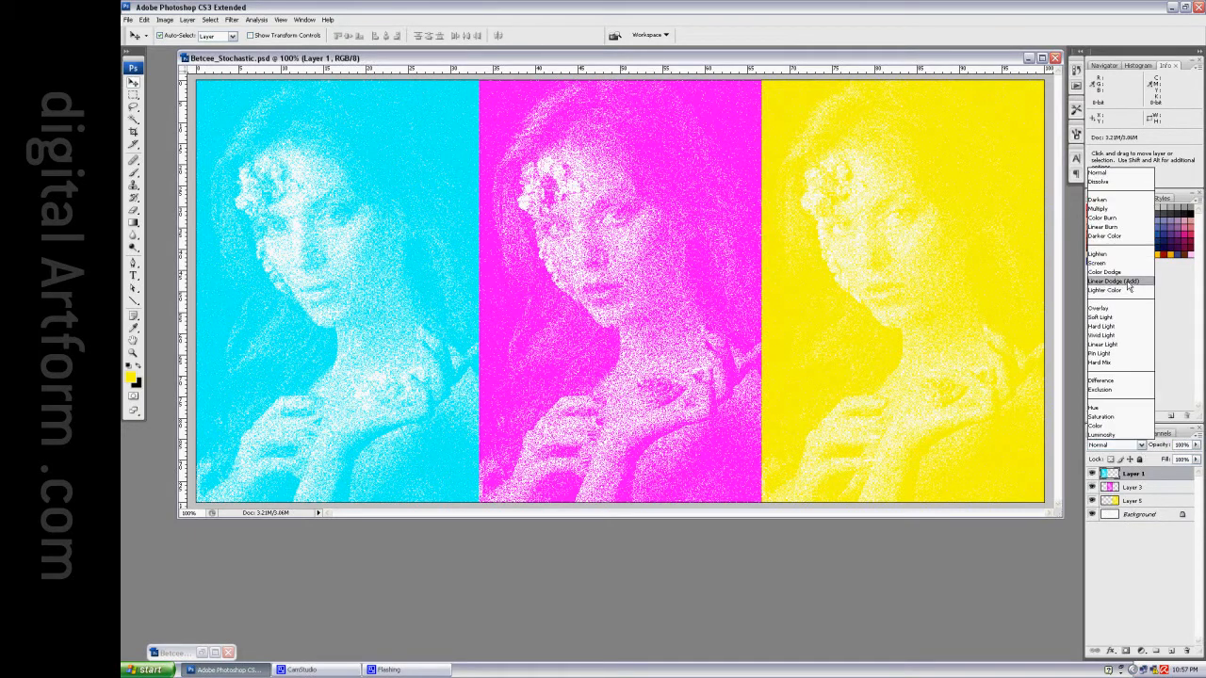
{"action": "left_click", "coordinate": [1100, 207]}
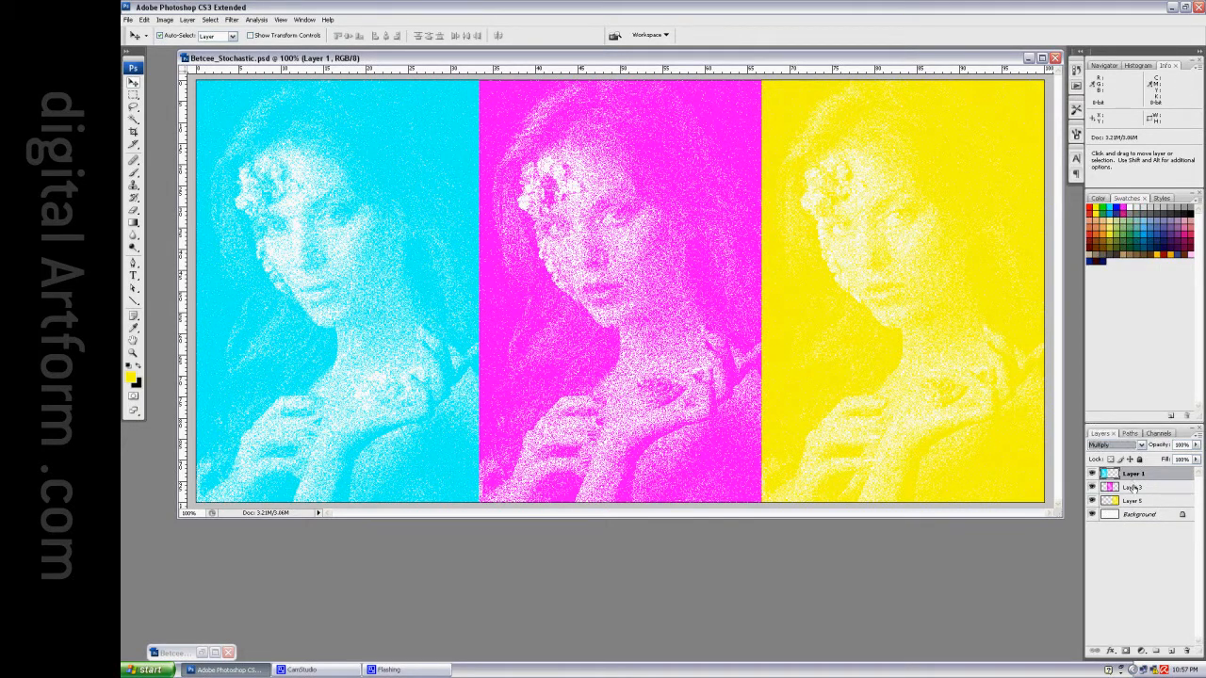
{"action": "left_click", "coordinate": [1115, 444]}
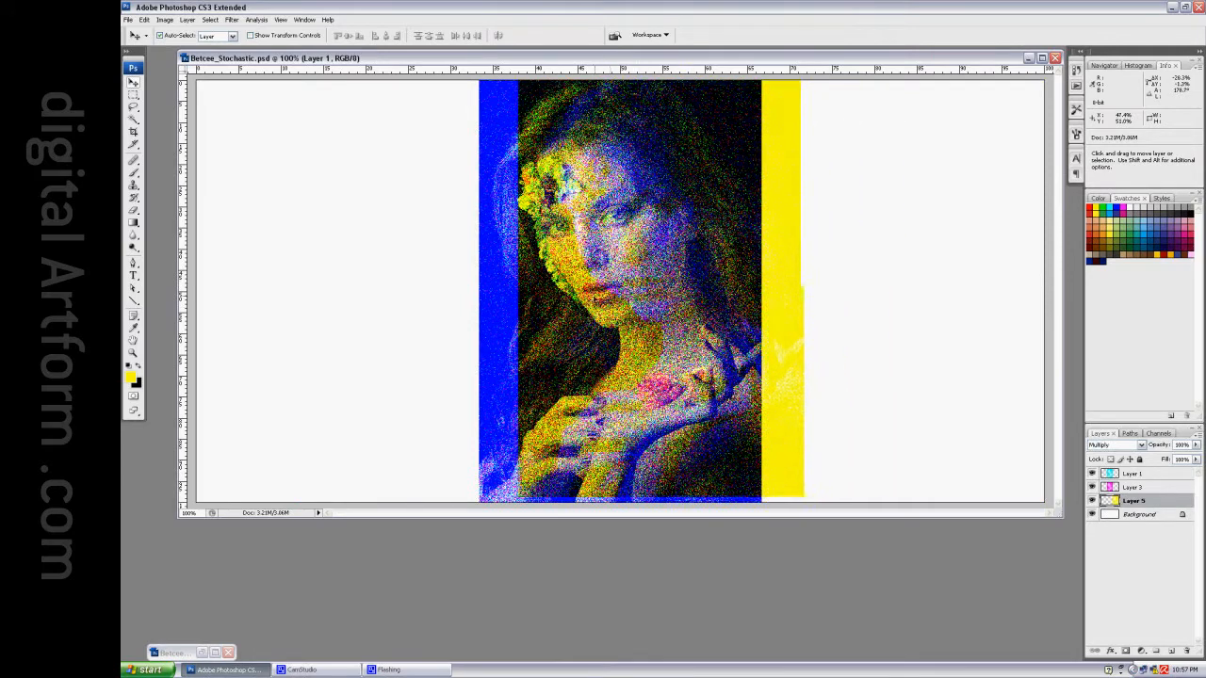
Align the yellow dot layer exactly over the cyan and magenta layers.
{"action": "left_click", "coordinate": [1134, 501]}
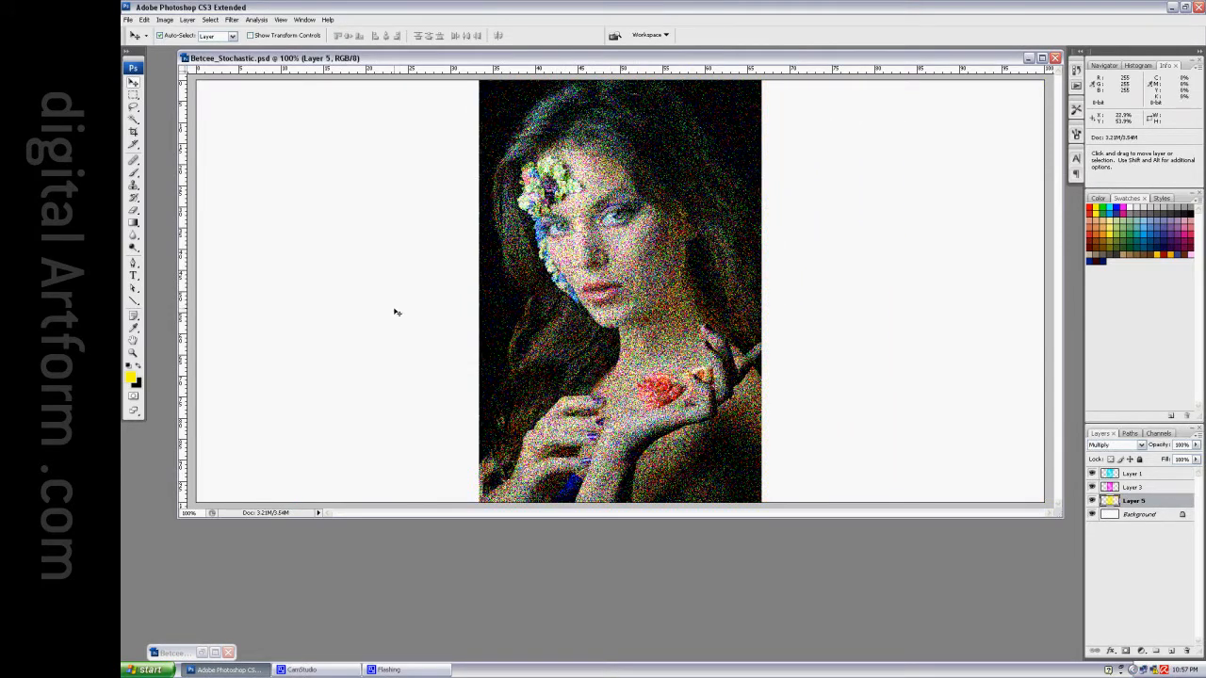
{"action": "mouse_move", "coordinate": [364, 428]}
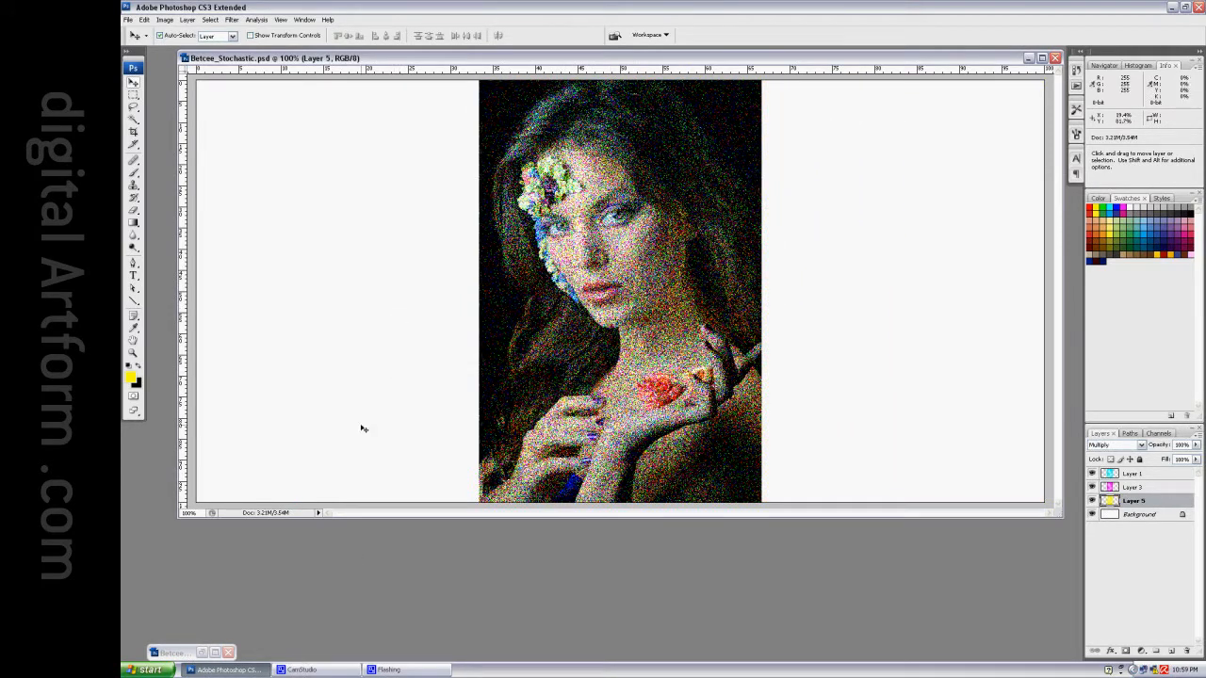
{"action": "mouse_move", "coordinate": [170, 410]}
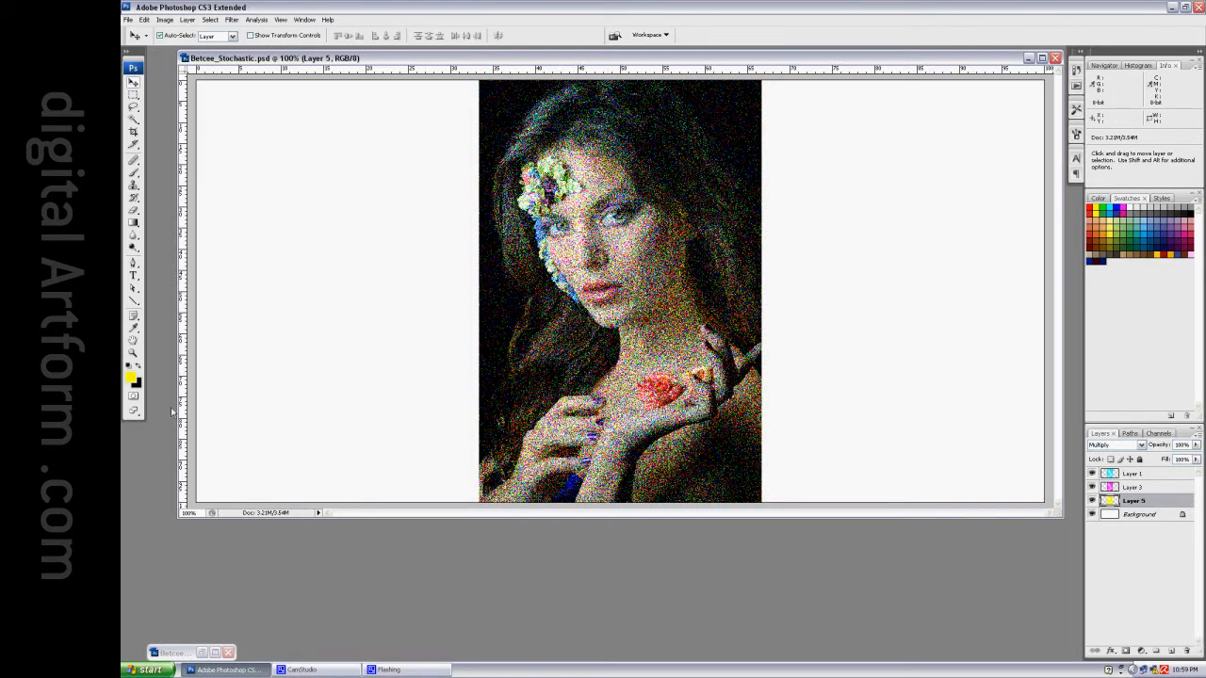
Switch to full-screen view with the Zoom tool ready.
{"action": "left_click", "coordinate": [1093, 501]}
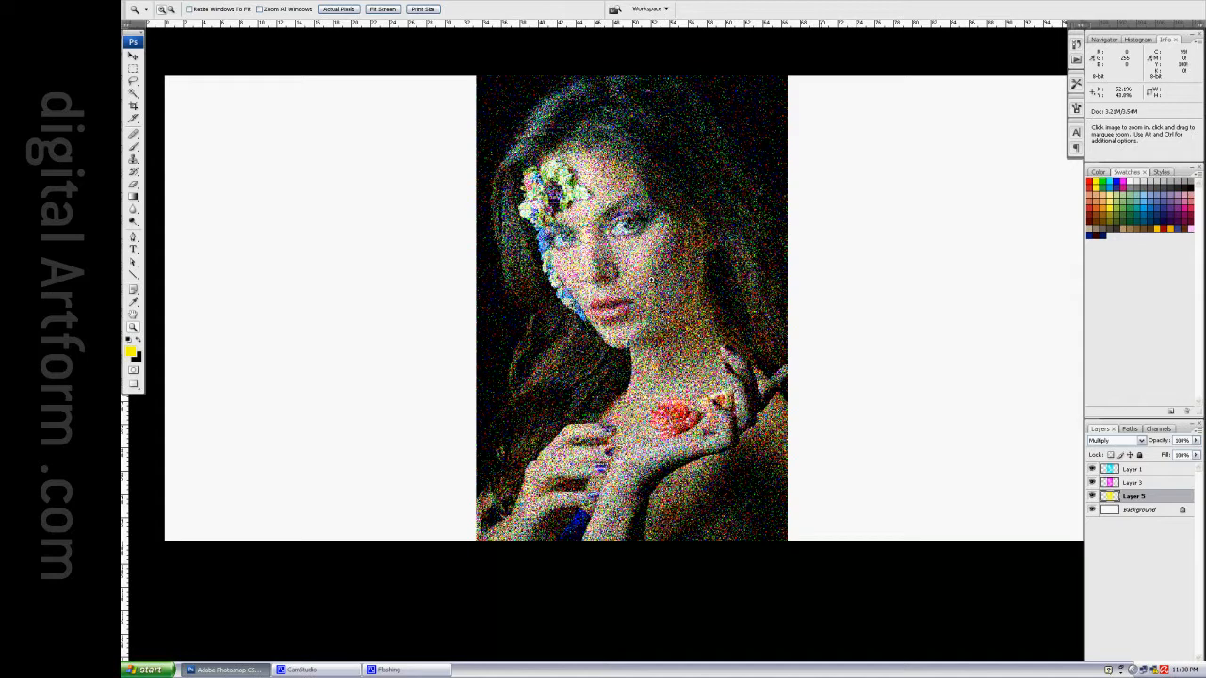
Zoom out to the whole portrait, then magnify the face until individual cyan, magenta and yellow dots show.
{"action": "left_click", "coordinate": [382, 7]}
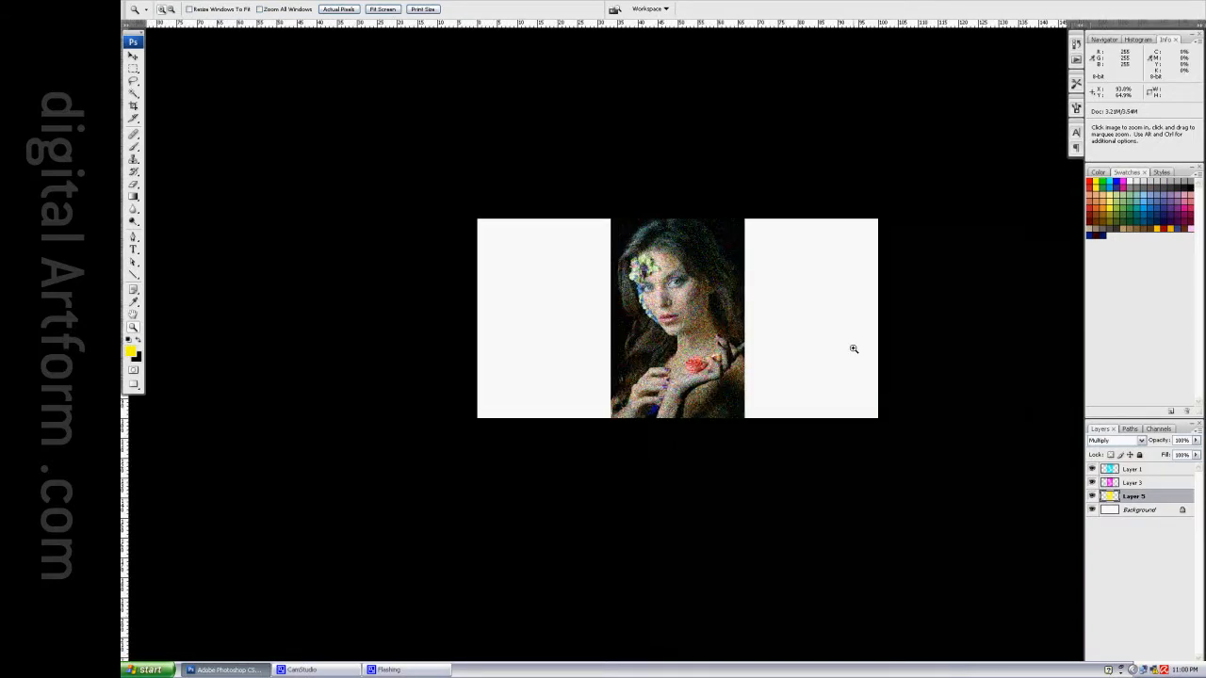
{"action": "left_click", "coordinate": [678, 317]}
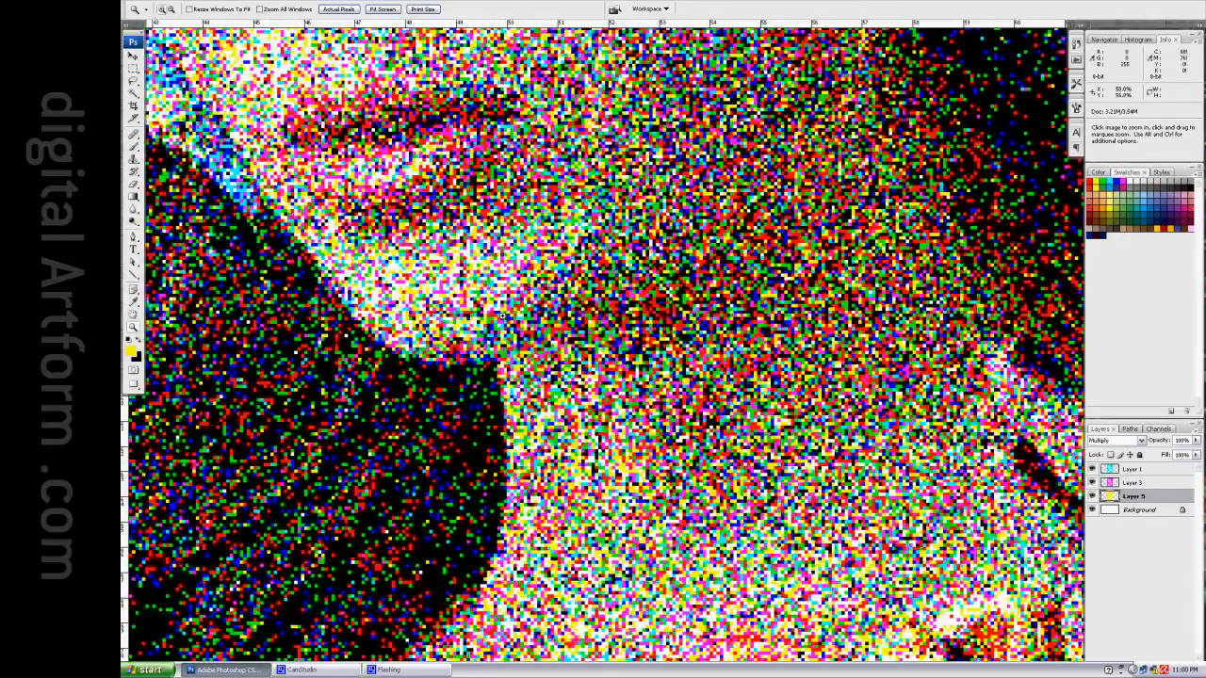
{"action": "left_click", "coordinate": [501, 316]}
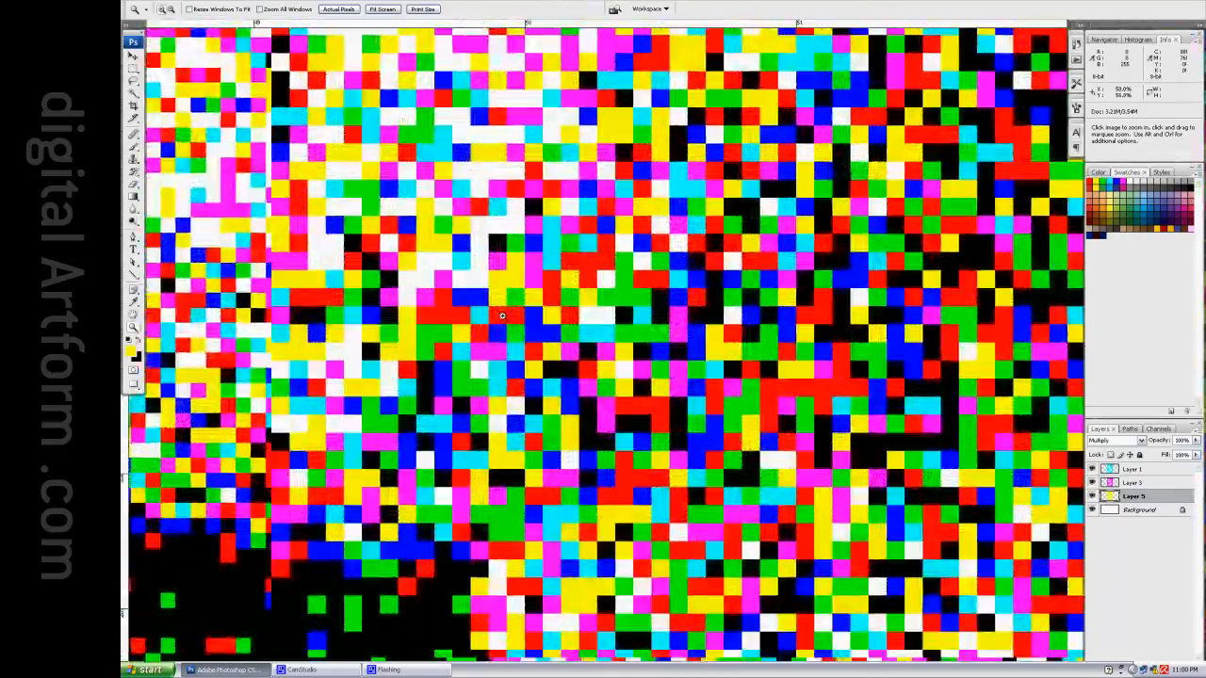